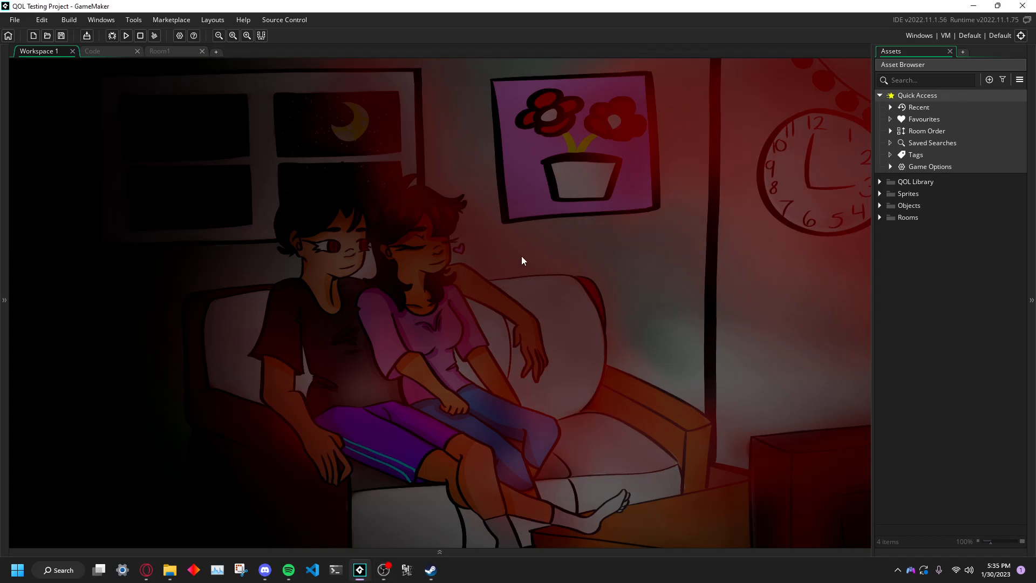
mouse_move(654, 277)
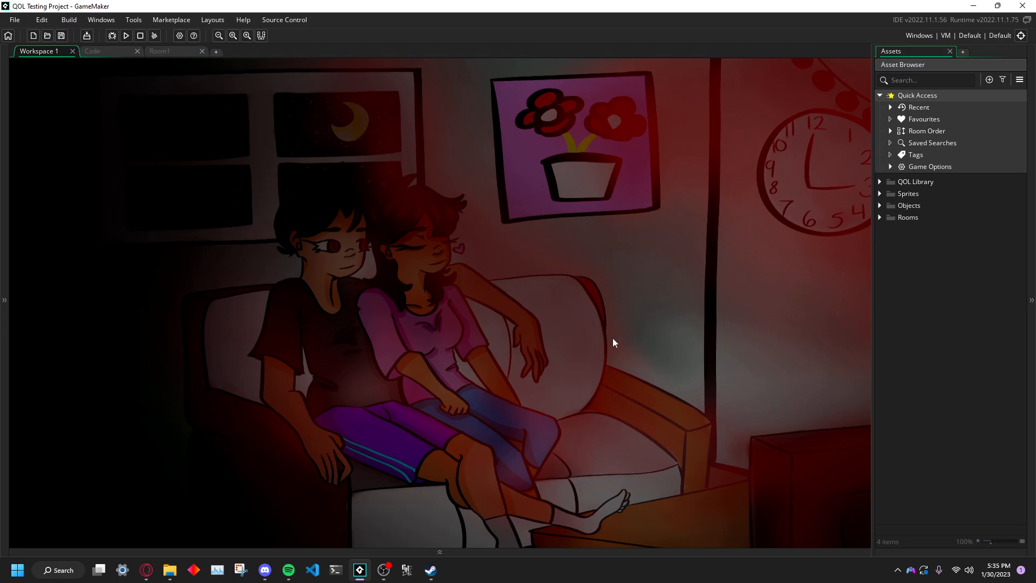
mouse_move(700, 329)
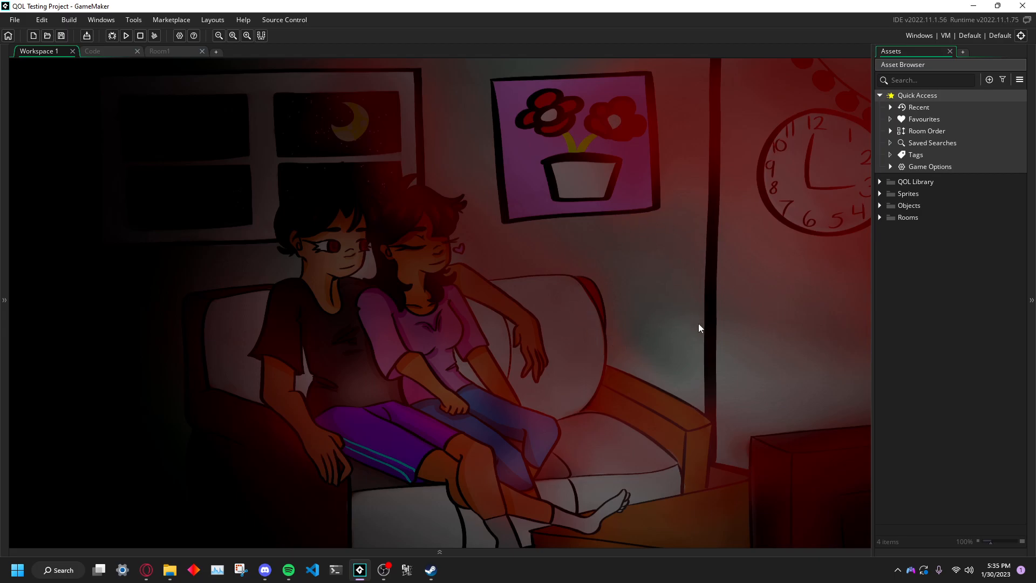
mouse_move(685, 343)
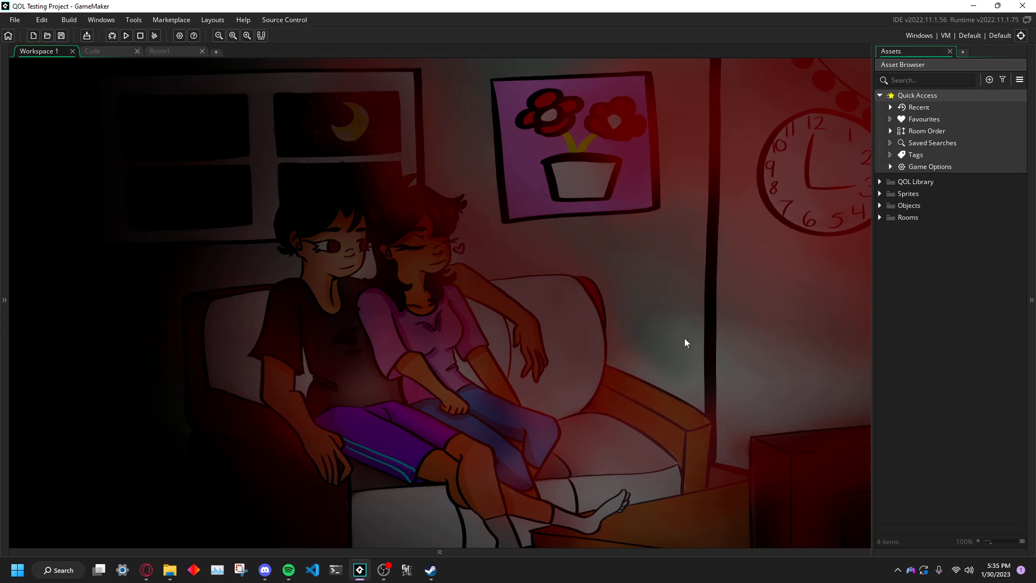
mouse_move(662, 285)
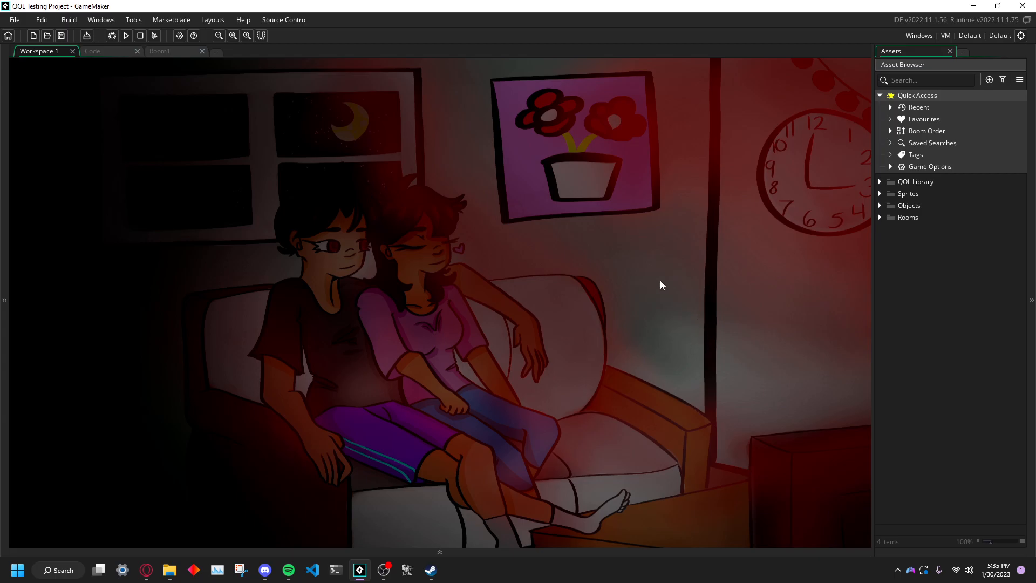
mouse_move(669, 271)
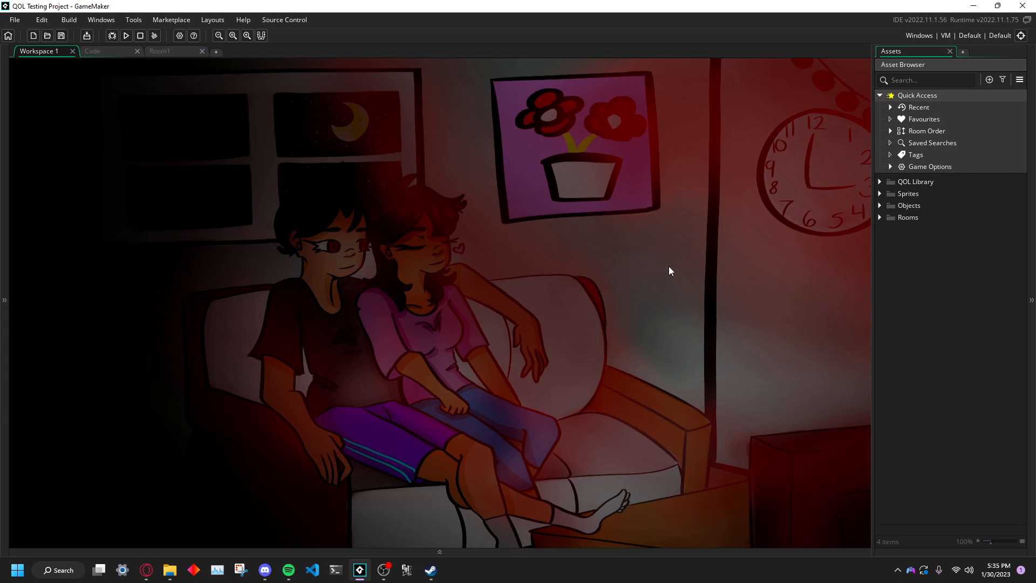
mouse_move(600, 365)
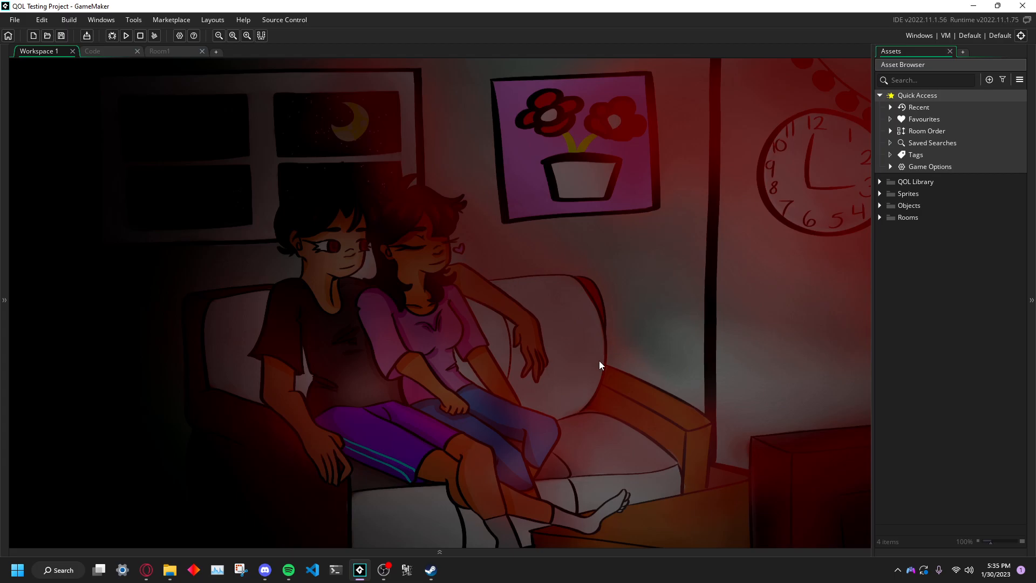
mouse_move(574, 392)
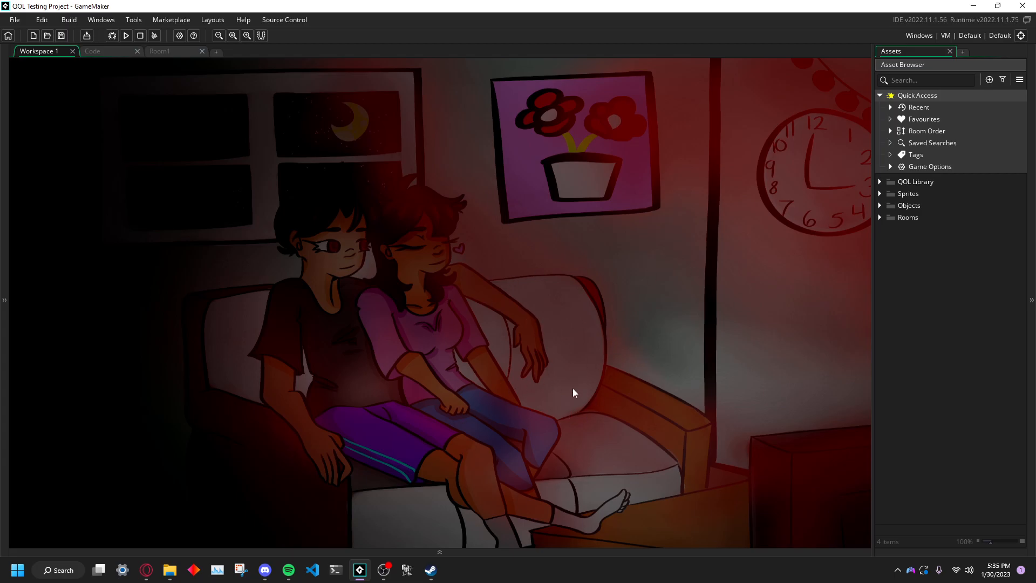
mouse_move(703, 293)
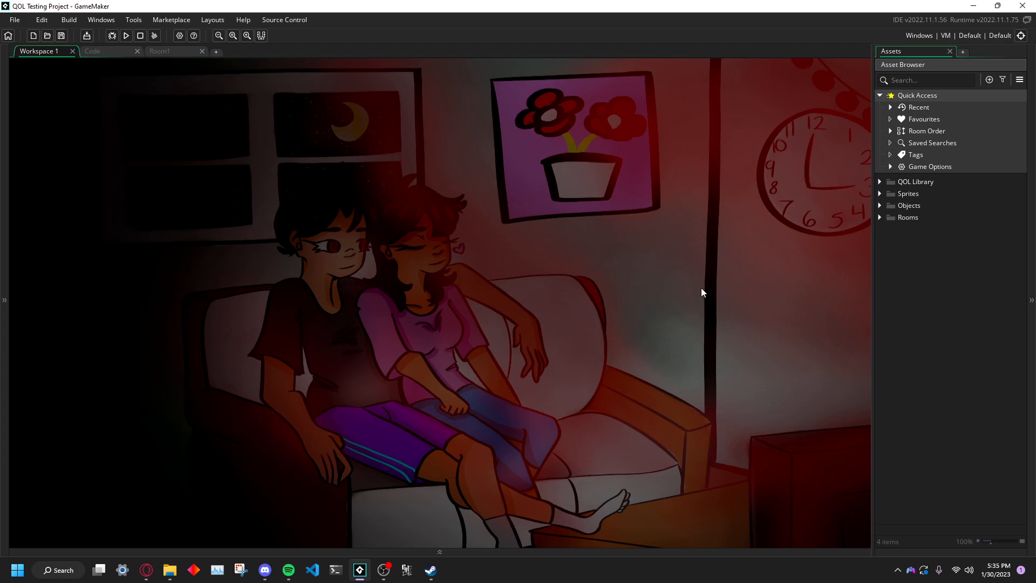
mouse_move(553, 299)
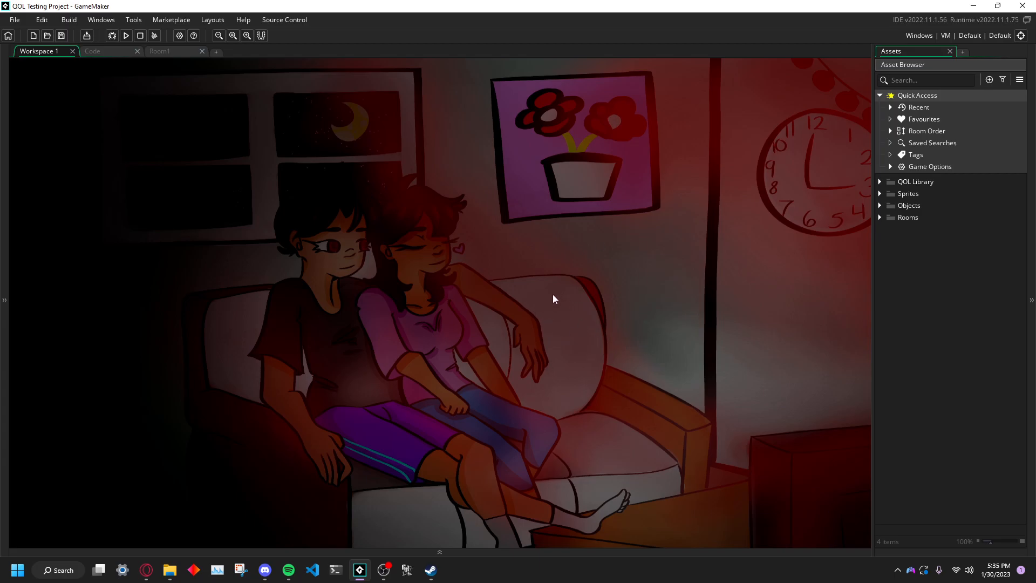
mouse_move(621, 265)
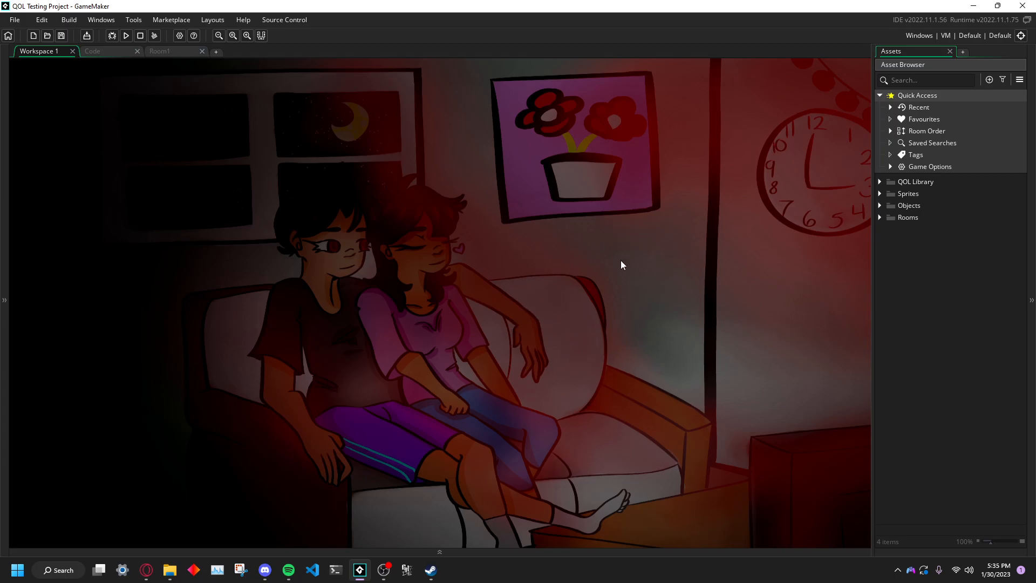
mouse_move(462, 268)
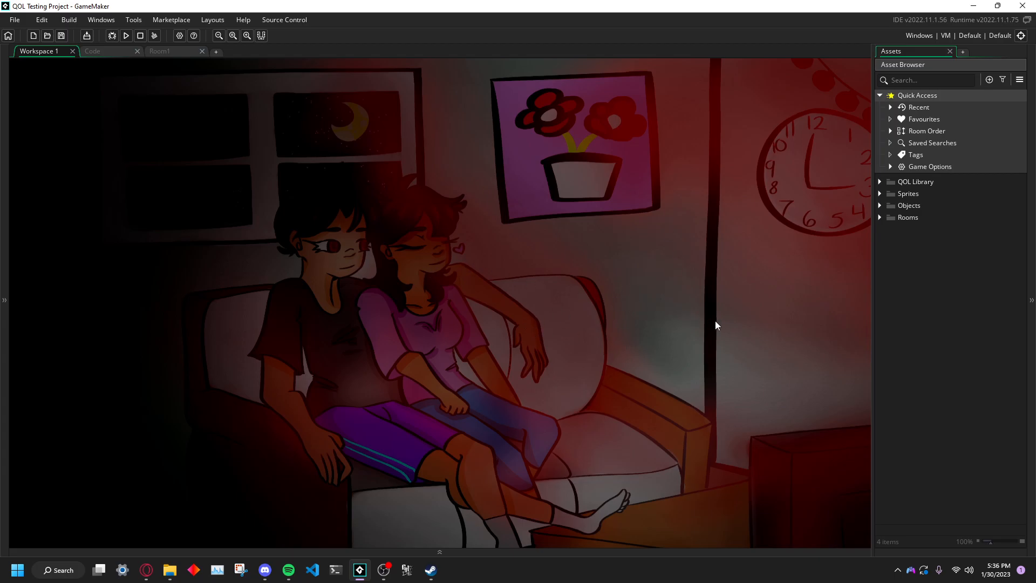
mouse_move(492, 421)
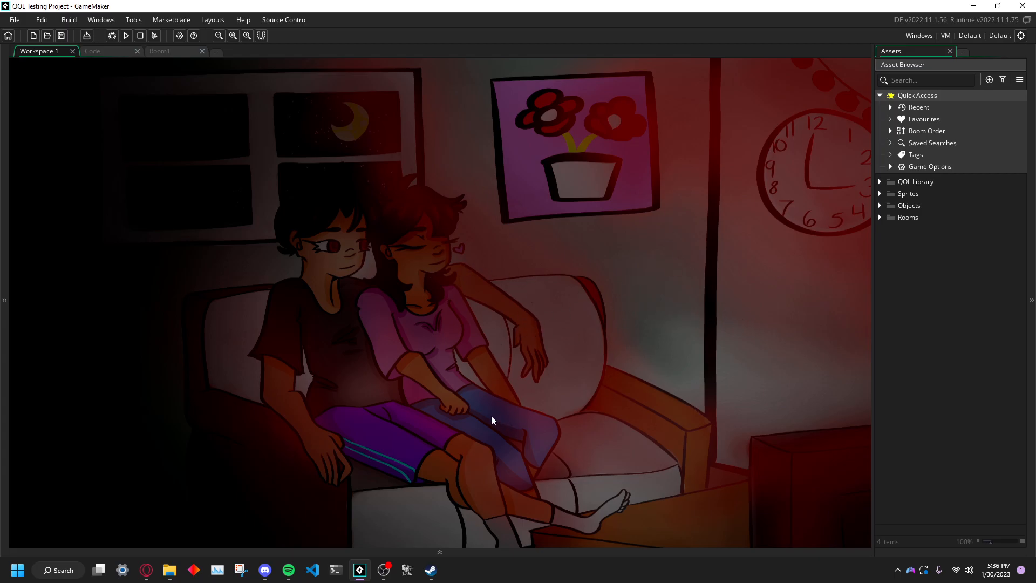
mouse_move(653, 315)
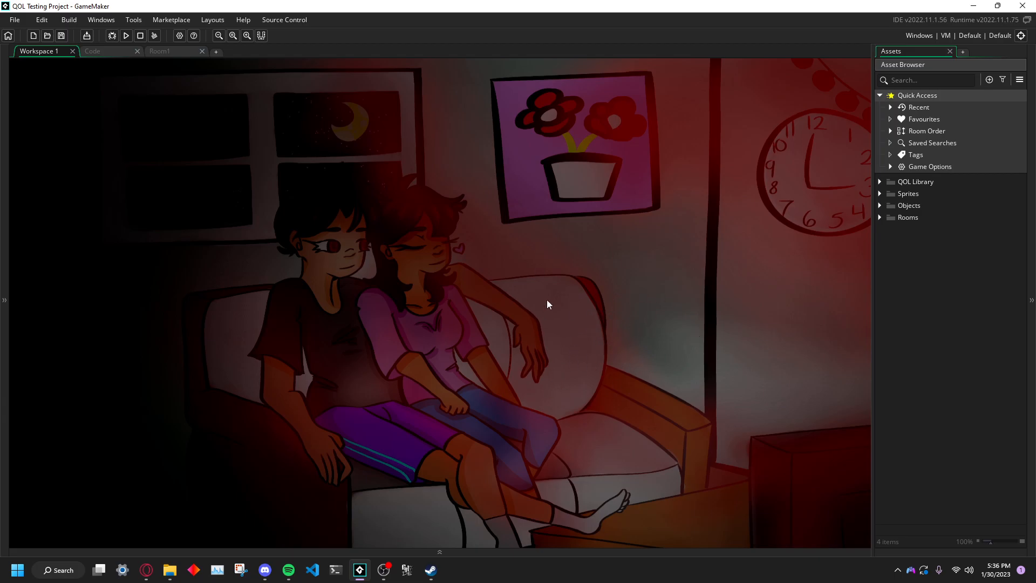
mouse_move(761, 155)
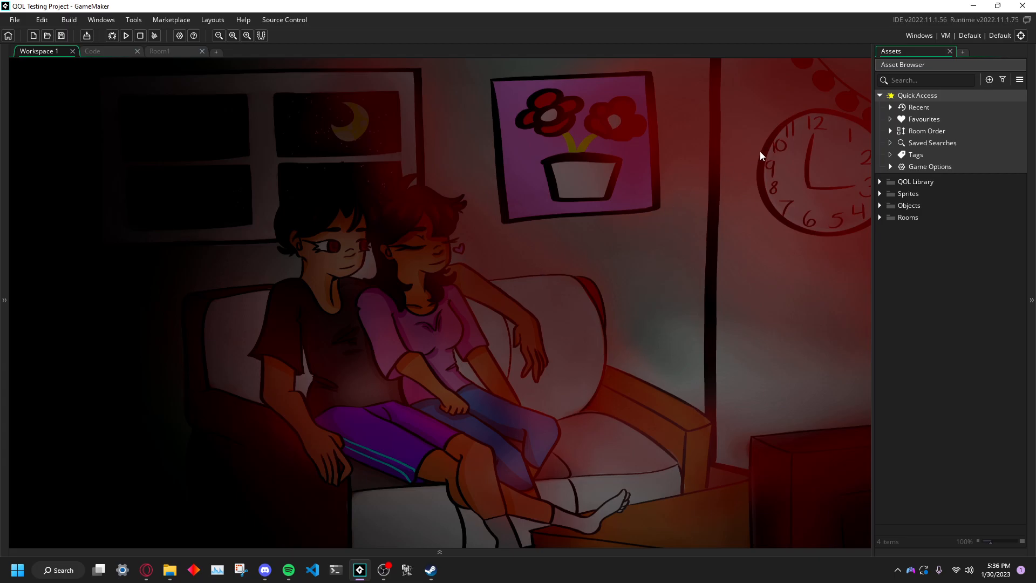
mouse_move(916, 33)
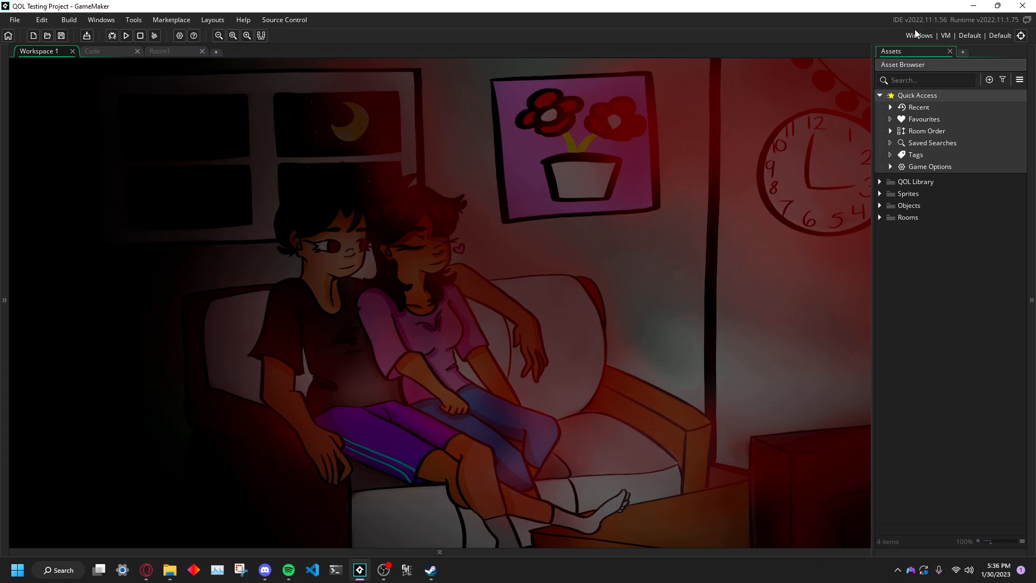
mouse_move(638, 331)
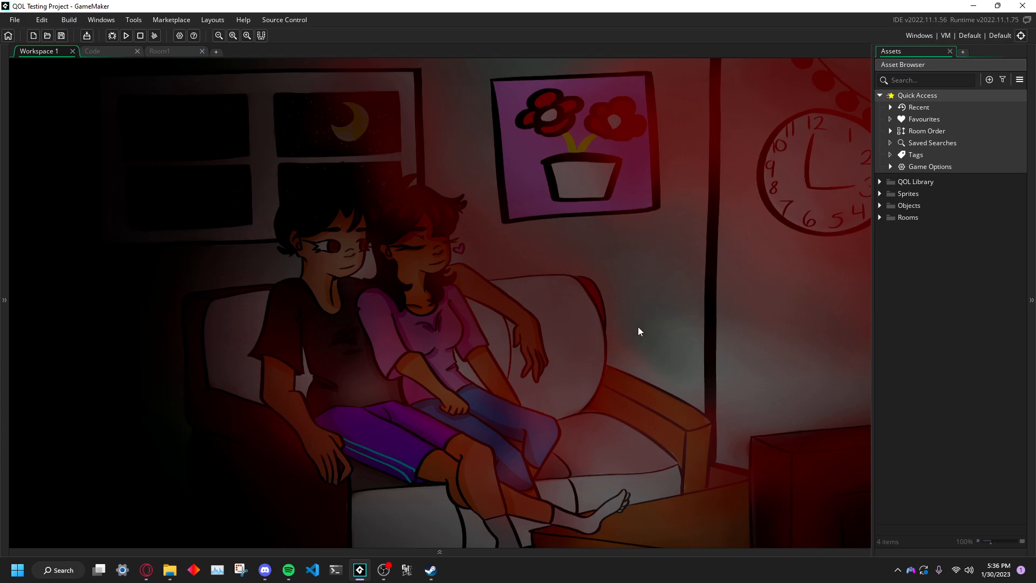
mouse_move(997, 26)
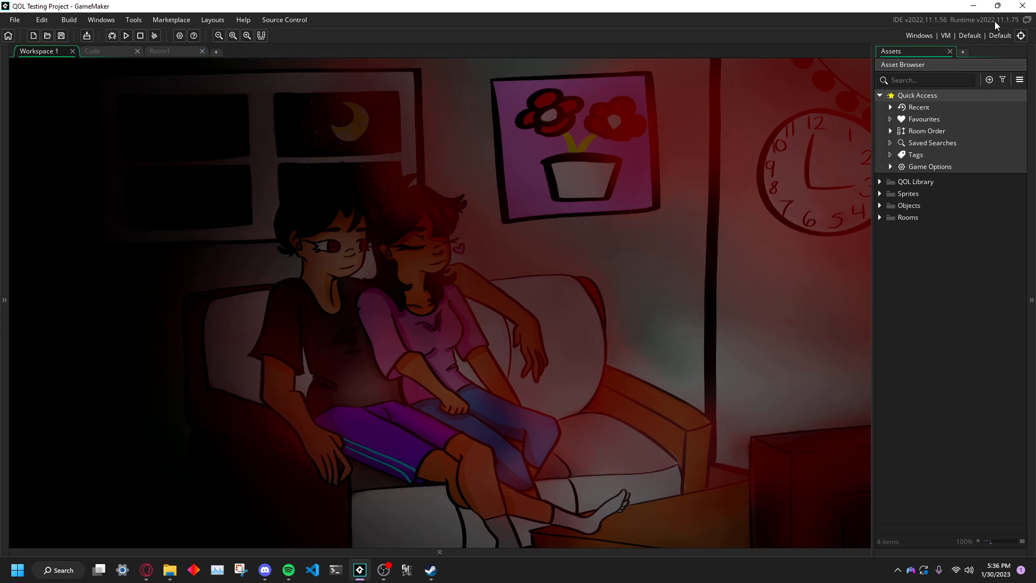
mouse_move(544, 444)
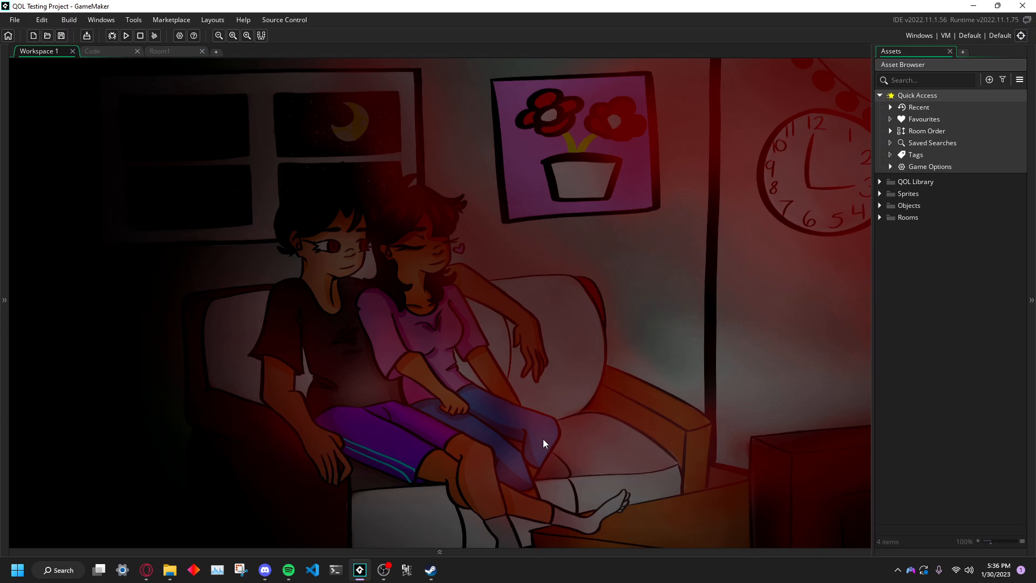
mouse_move(567, 377)
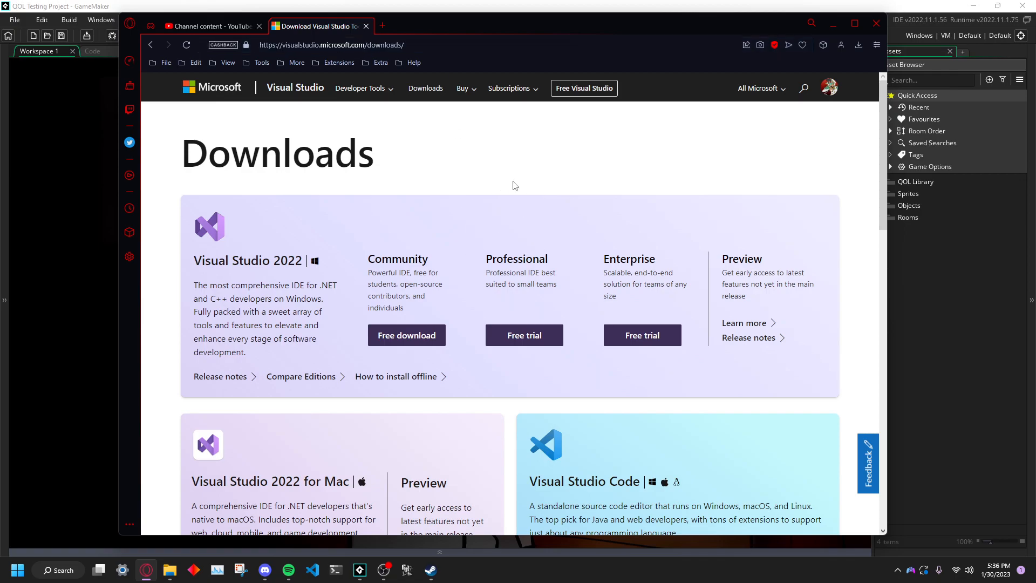
mouse_move(506, 185)
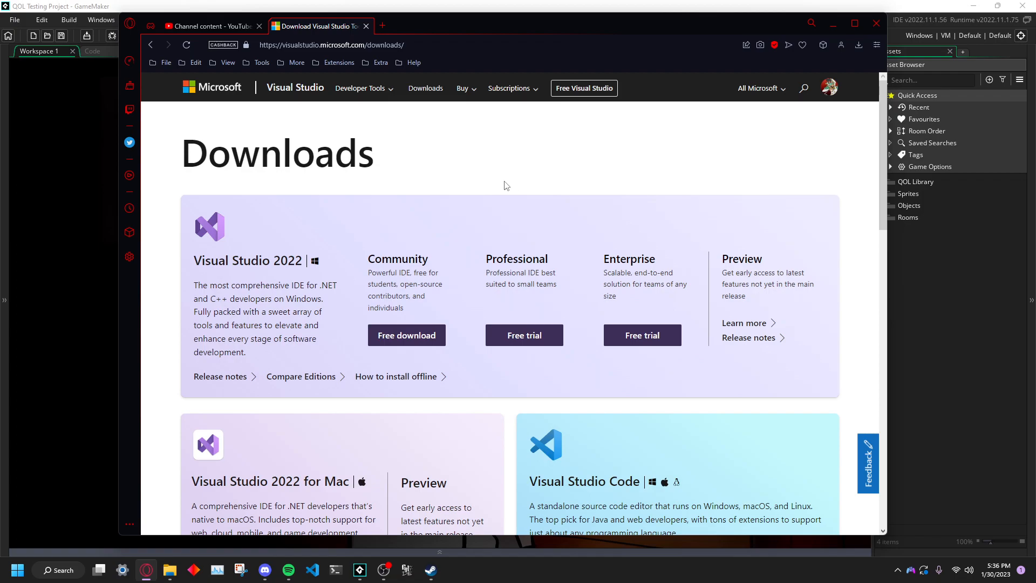
mouse_move(434, 208)
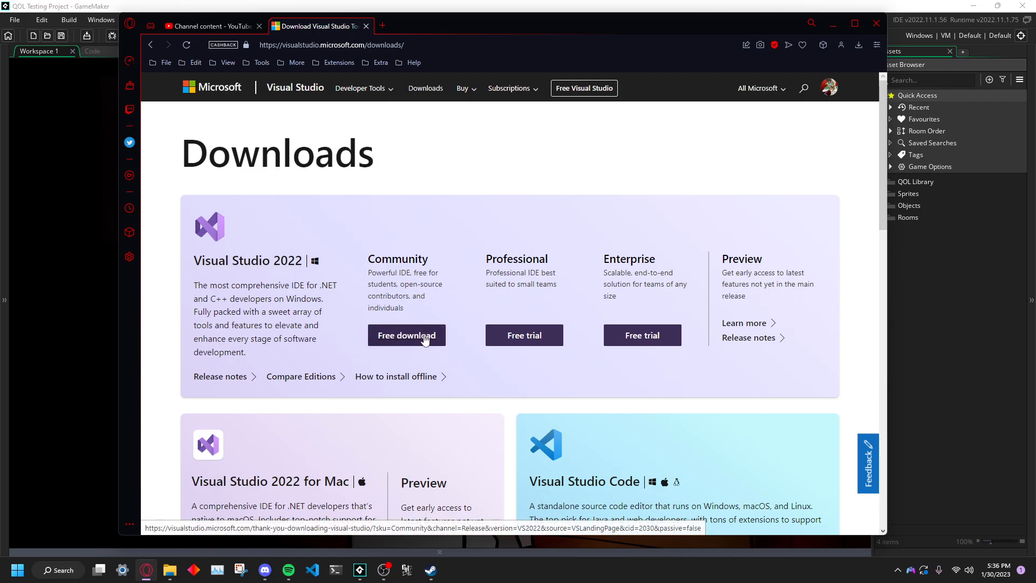
mouse_move(444, 255)
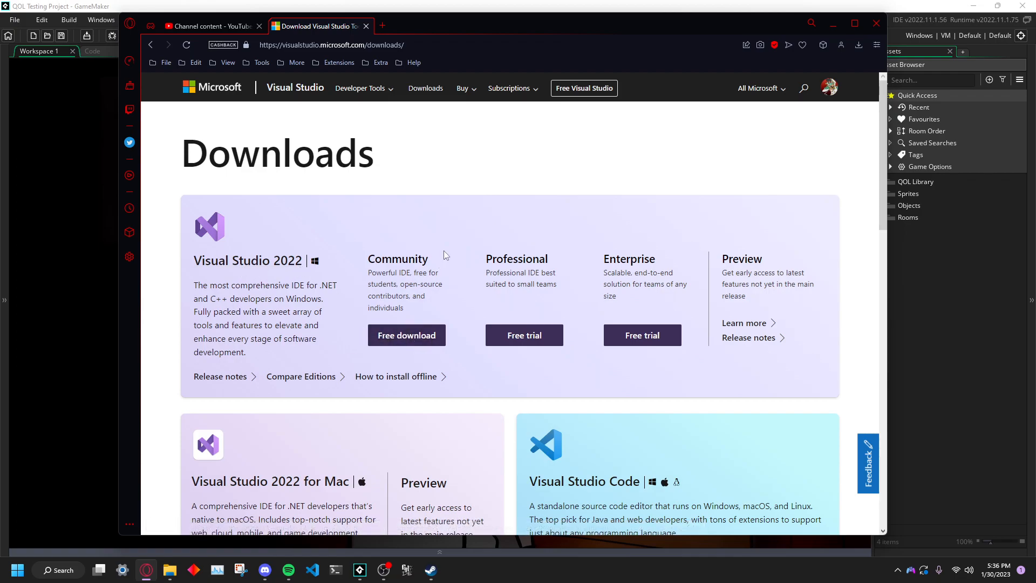
mouse_move(236, 253)
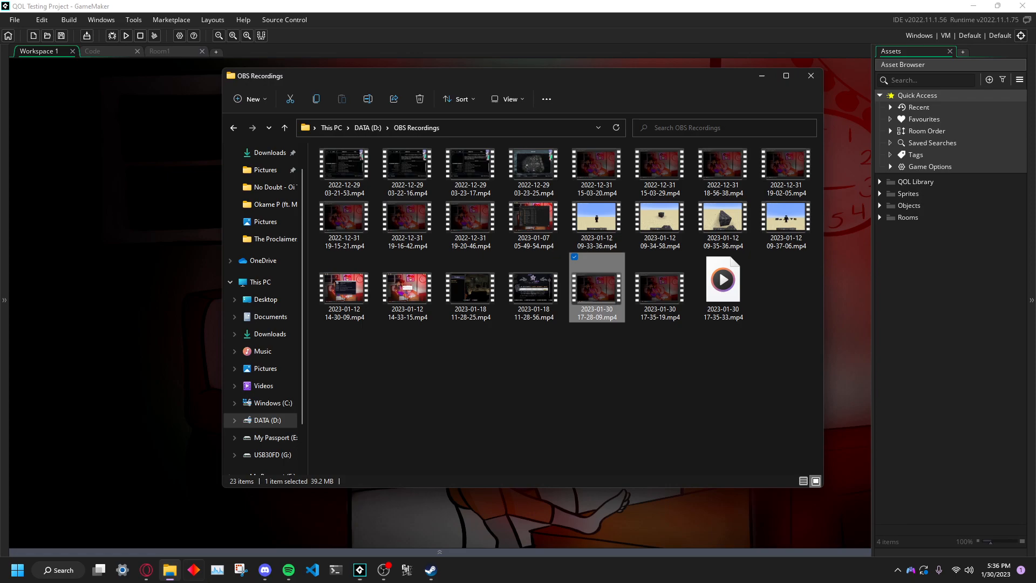
Step: Browse the downloaded installers on the My Passport (E:) drive in File Explorer
left_click(265, 169)
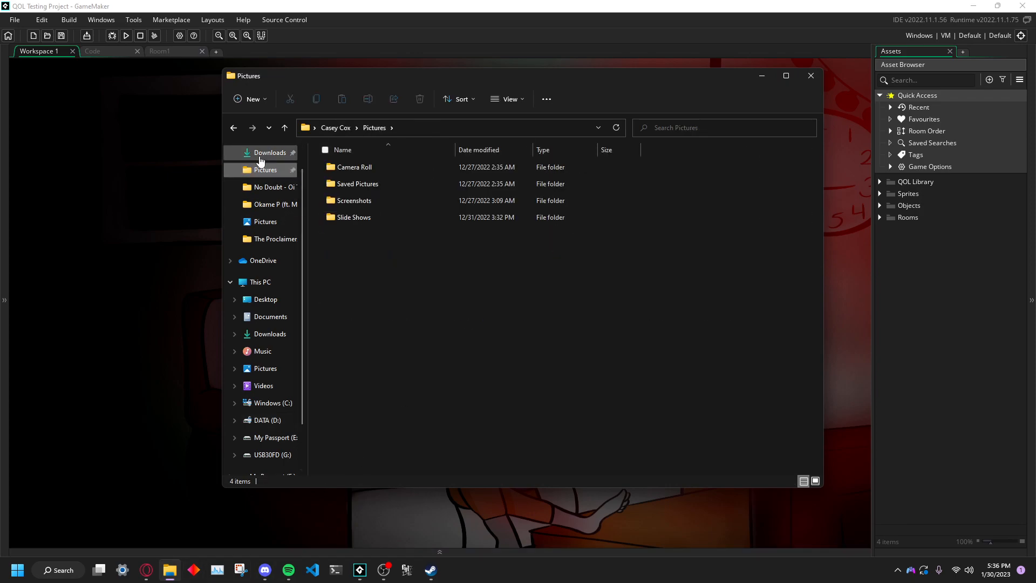
left_click(273, 436)
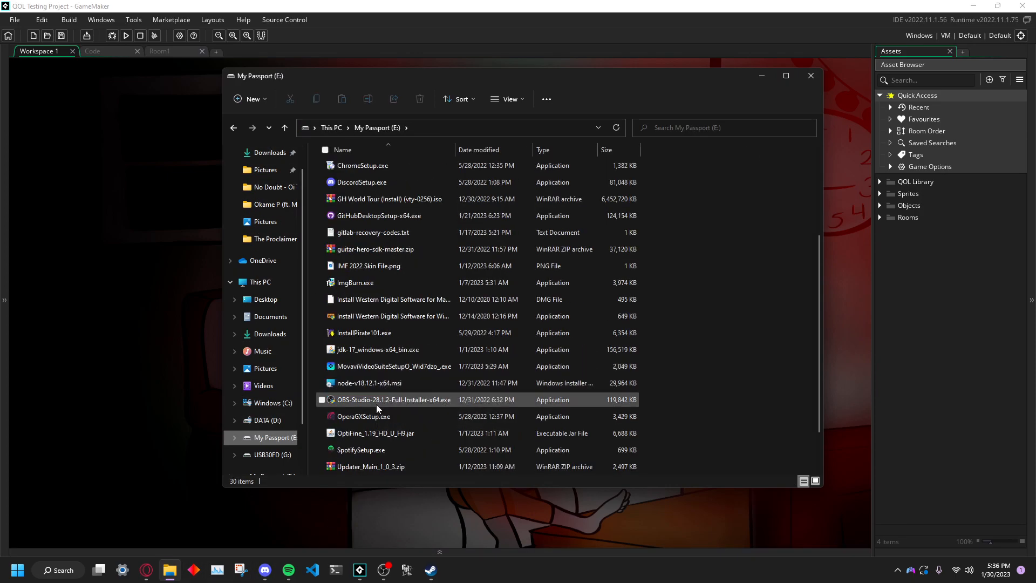
scroll("down", 3)
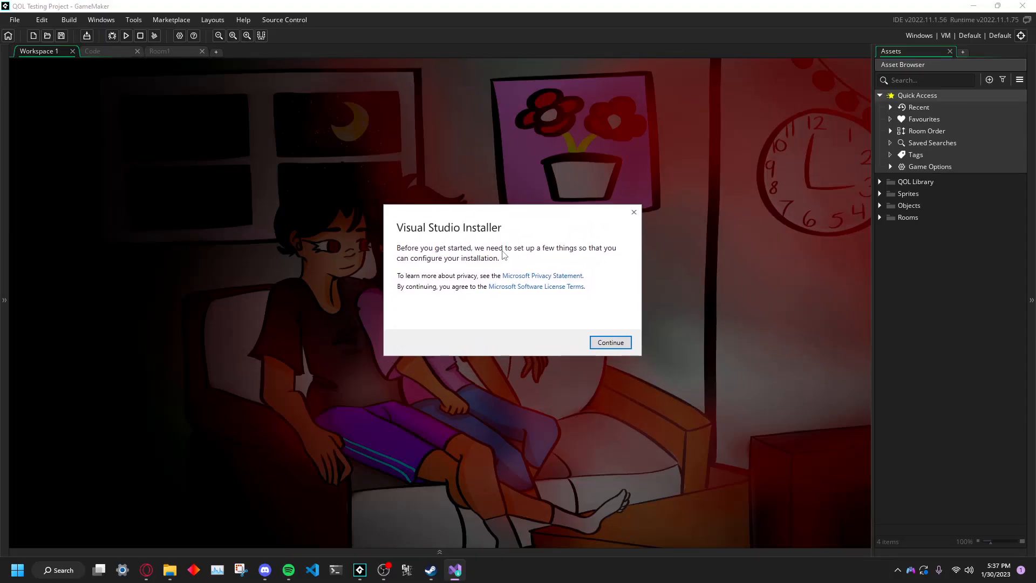
Step: Accept the Visual Studio Installer's first-run setup prompt so it prepares itself
left_click(609, 342)
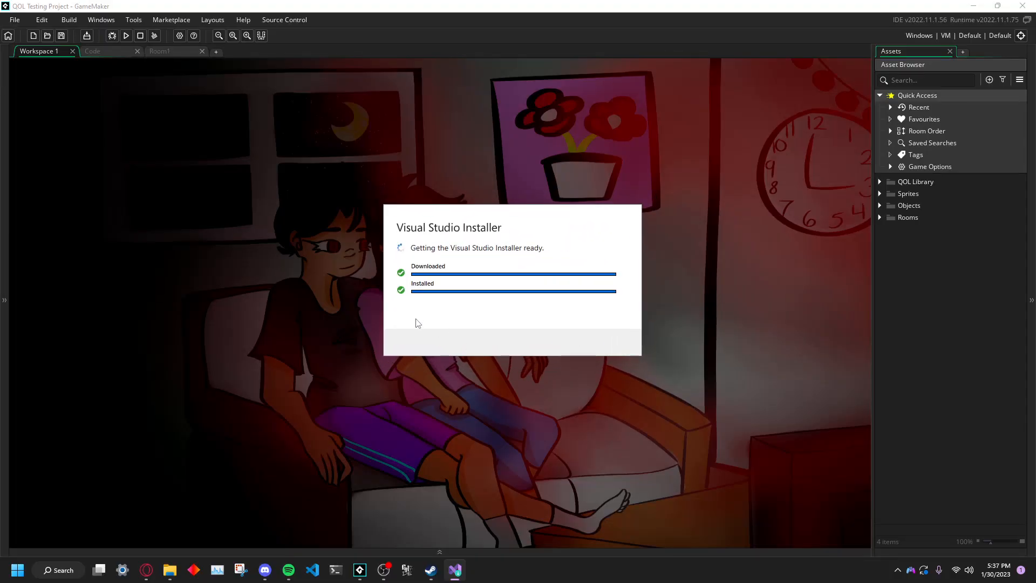
mouse_move(512, 283)
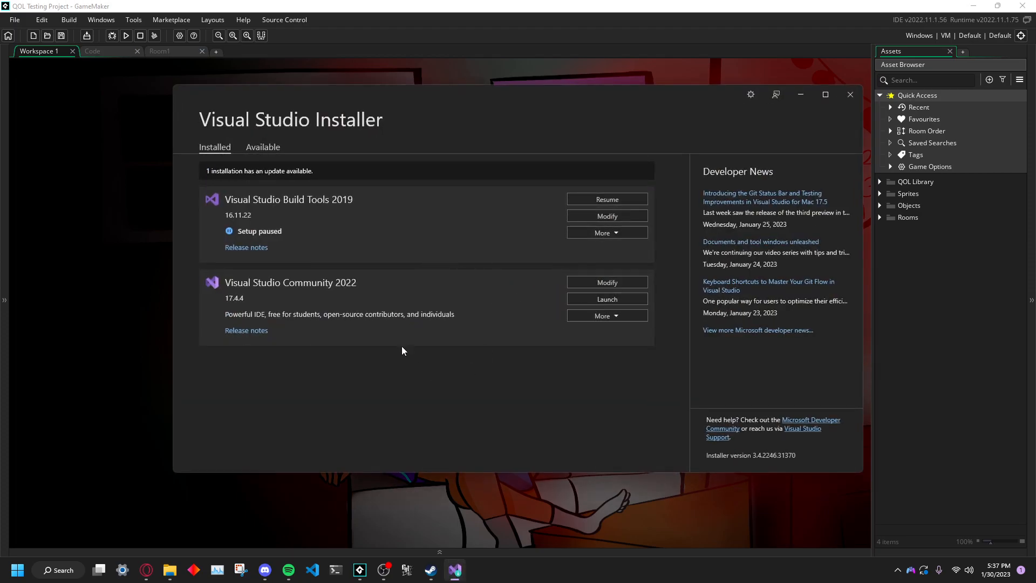
mouse_move(606, 282)
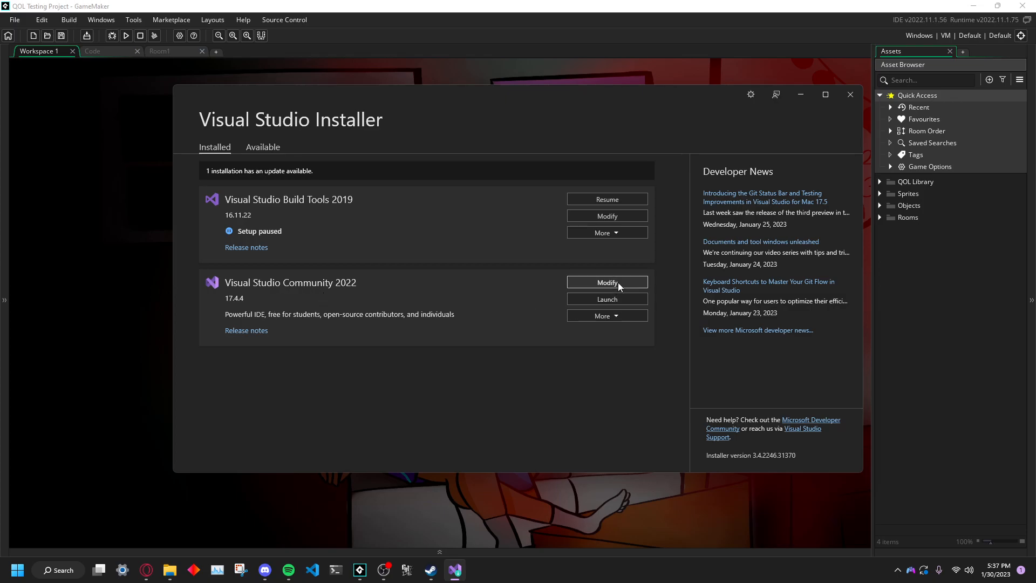
Step: Modify Visual Studio Community 2022 and scroll the workloads to Desktop development with C++
left_click(605, 283)
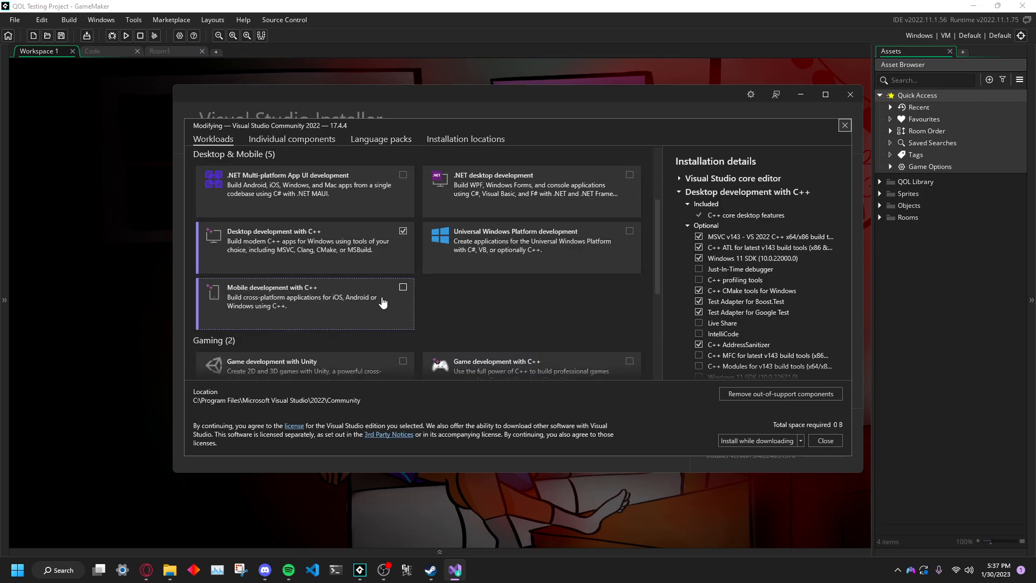
scroll("down", 3)
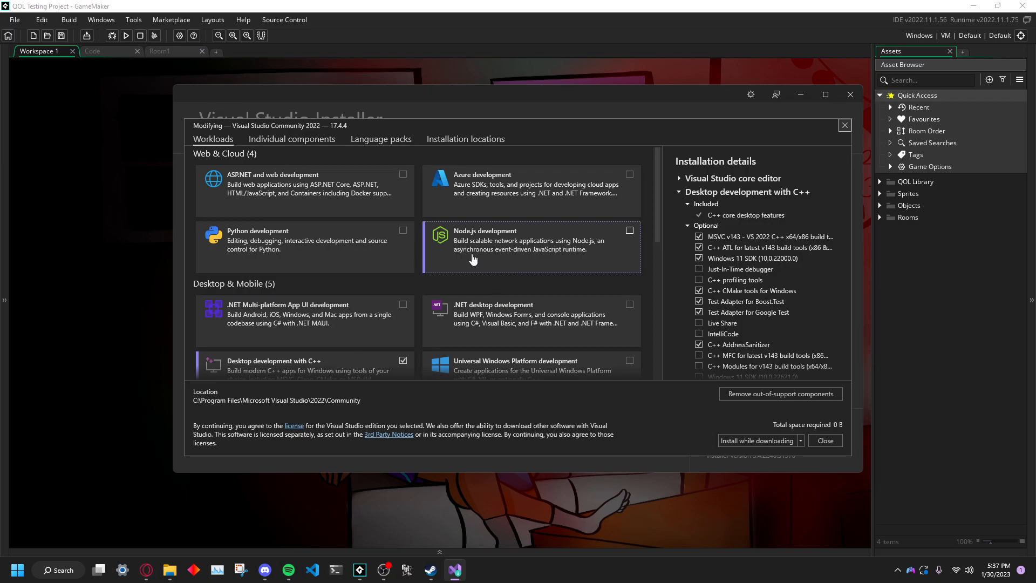
scroll("down", 3)
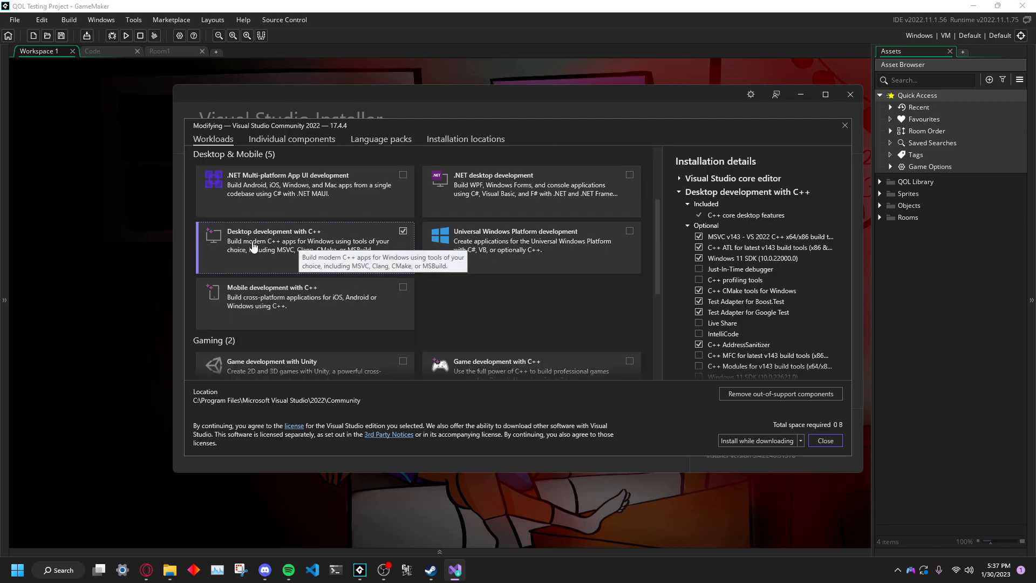
mouse_move(350, 250)
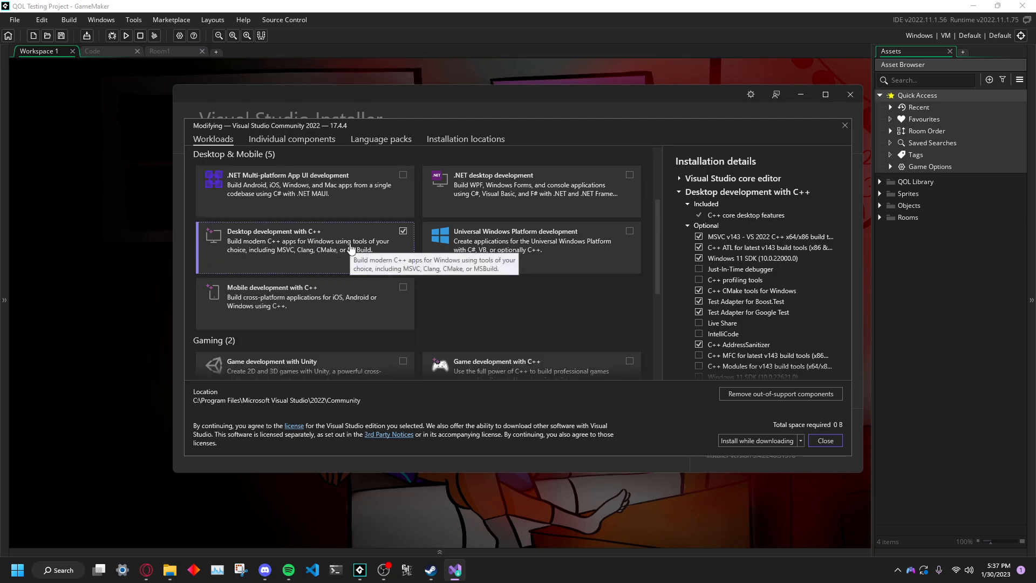
mouse_move(789, 479)
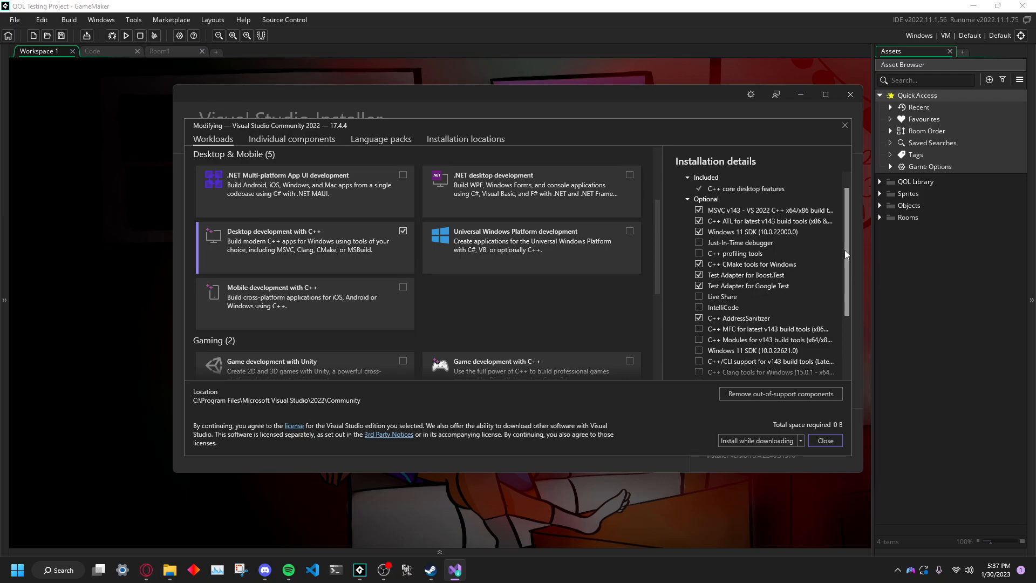
Step: Tick MSVC v142 VS 2019 build tools alongside v143 among the optional C++ components
scroll("down", 3)
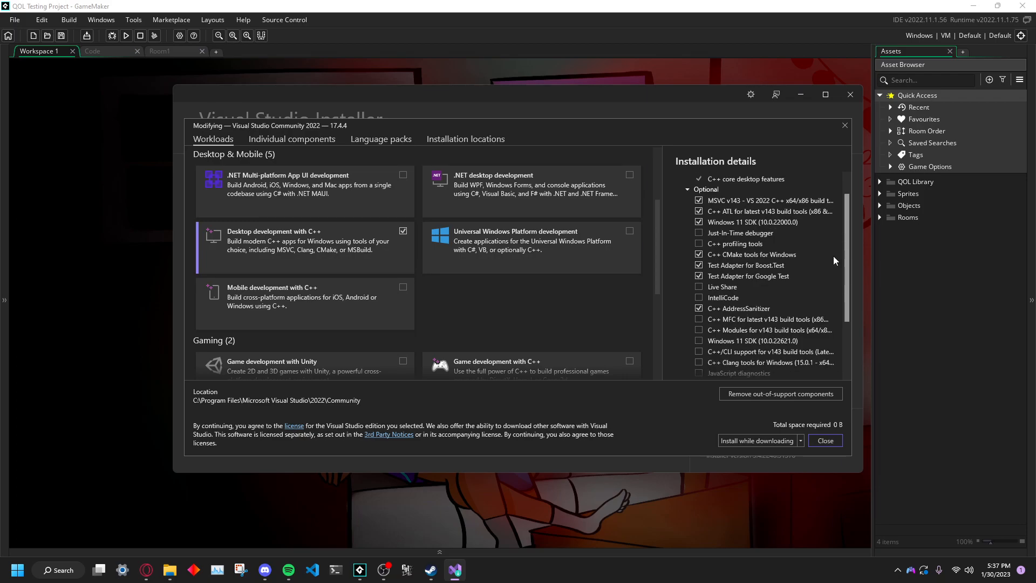
scroll("down", 3)
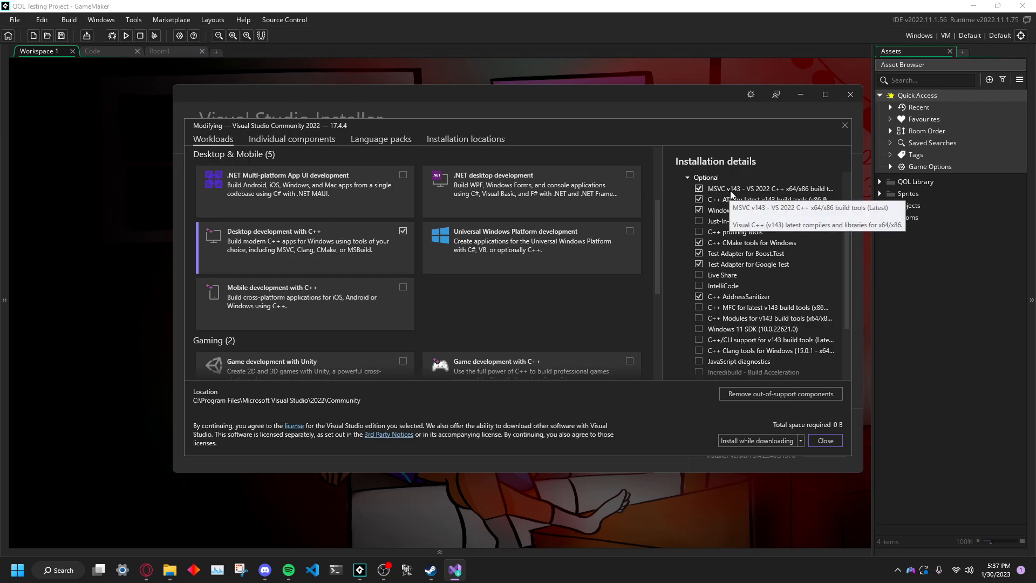
mouse_move(770, 193)
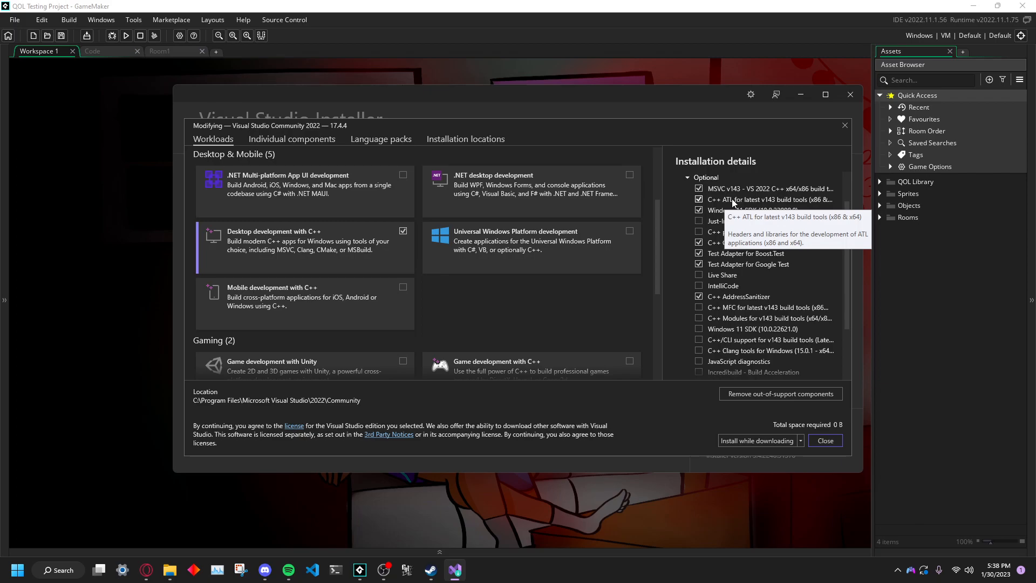
mouse_move(734, 210)
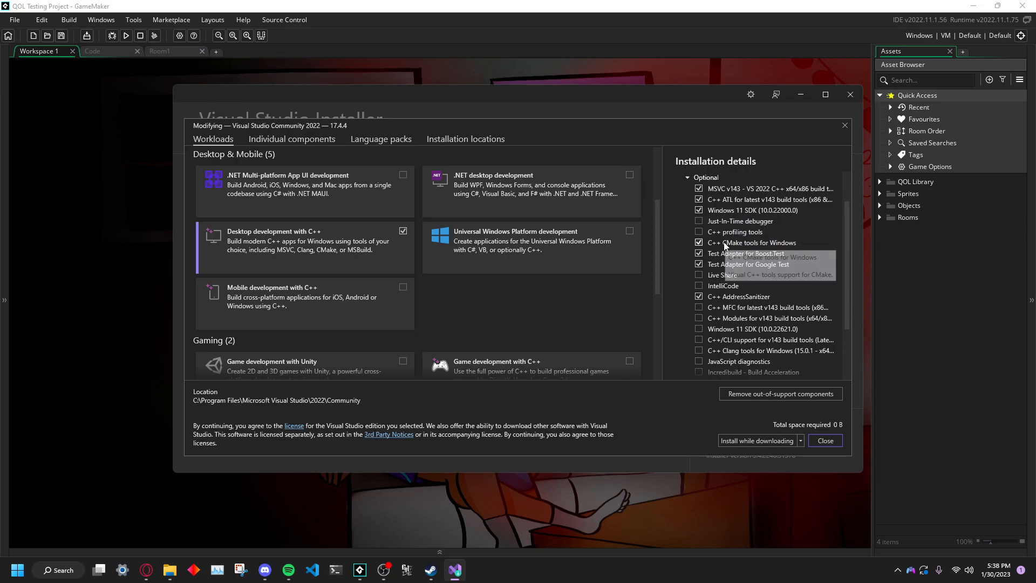
mouse_move(754, 243)
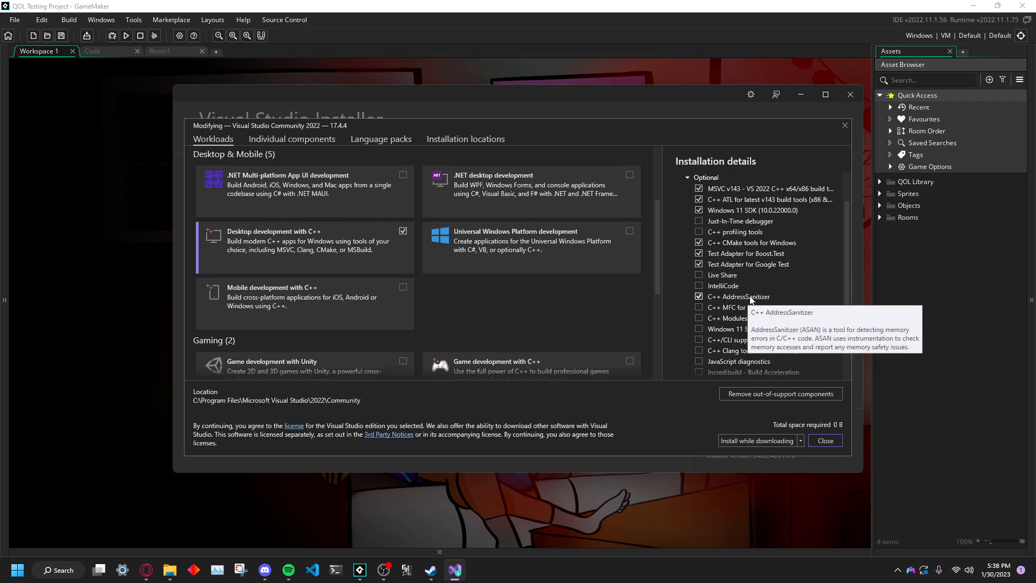
scroll("down", 3)
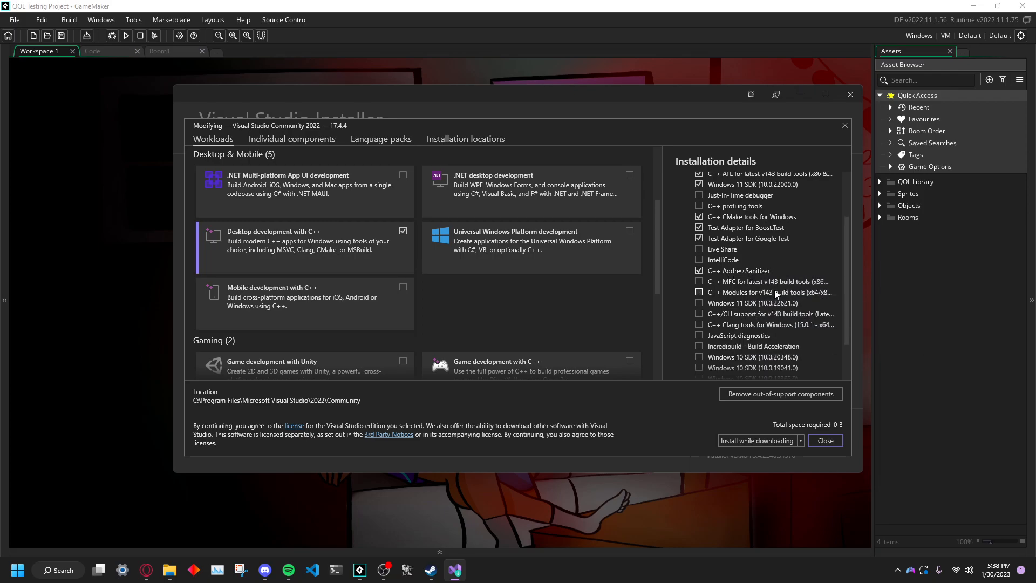
scroll("down", 3)
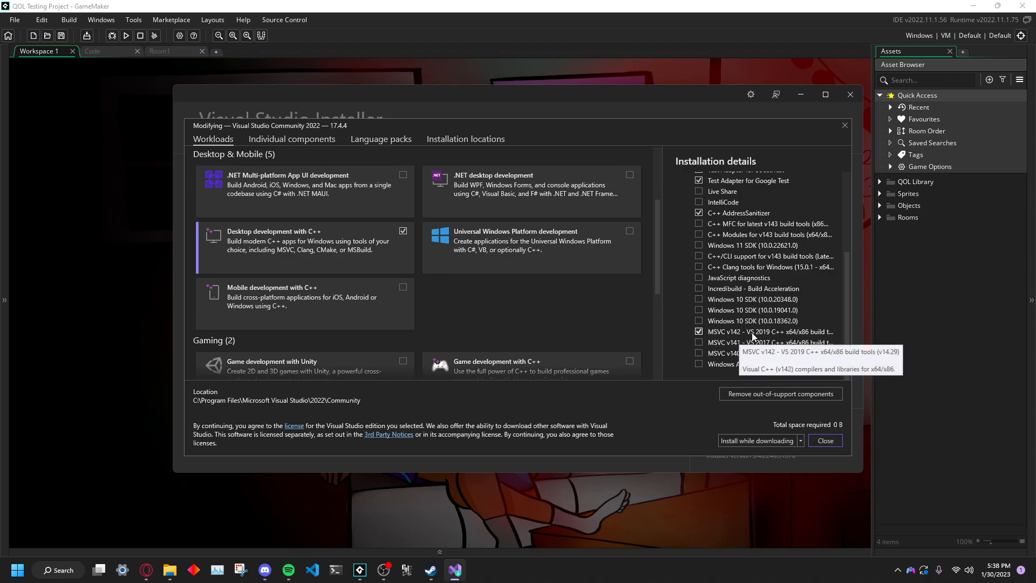
mouse_move(794, 335)
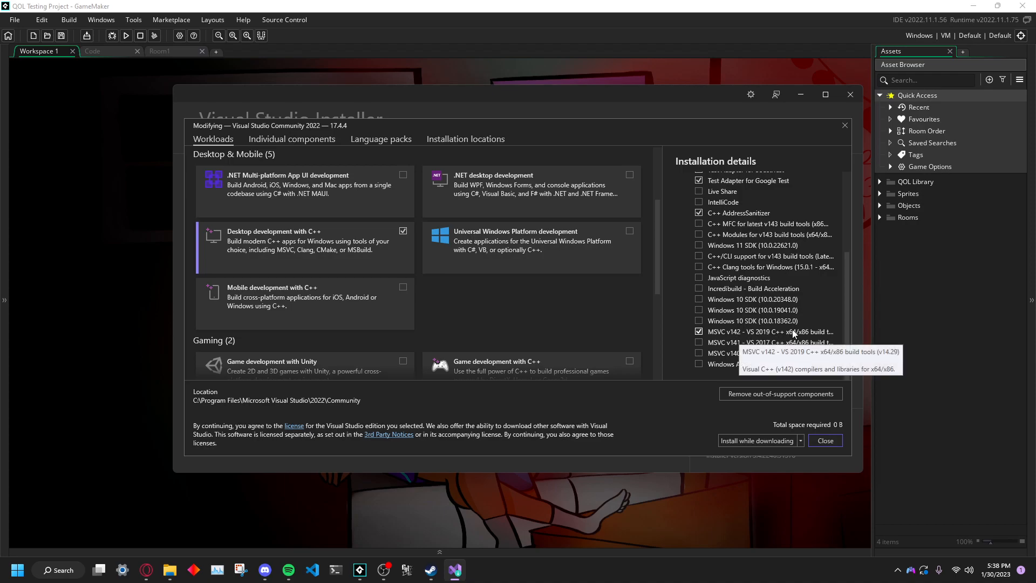
mouse_move(805, 333)
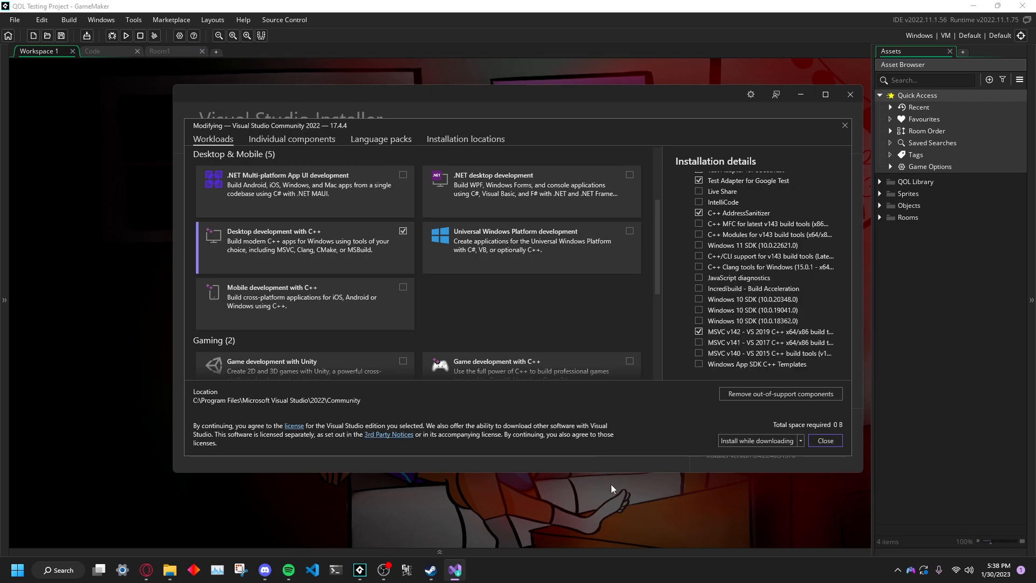
mouse_move(909, 319)
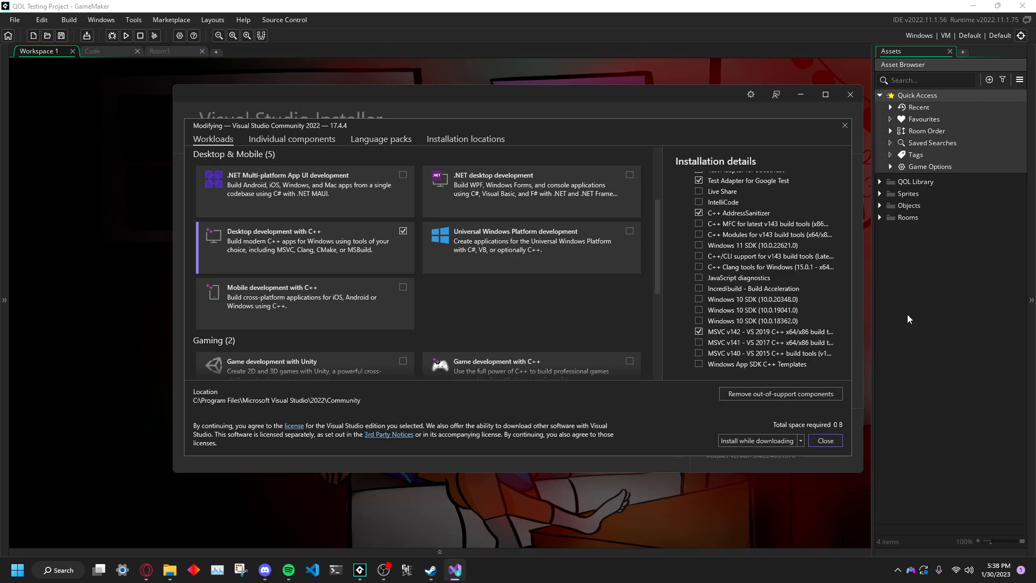
Step: Close the Modify screen and minimize Visual Studio Installer to reveal GameMaker
left_click(824, 441)
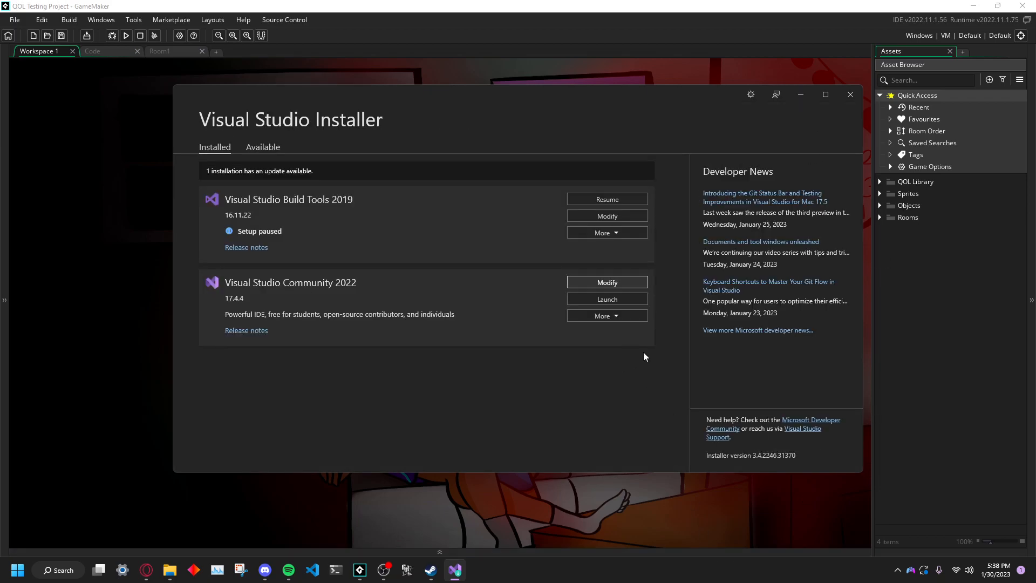
mouse_move(582, 356)
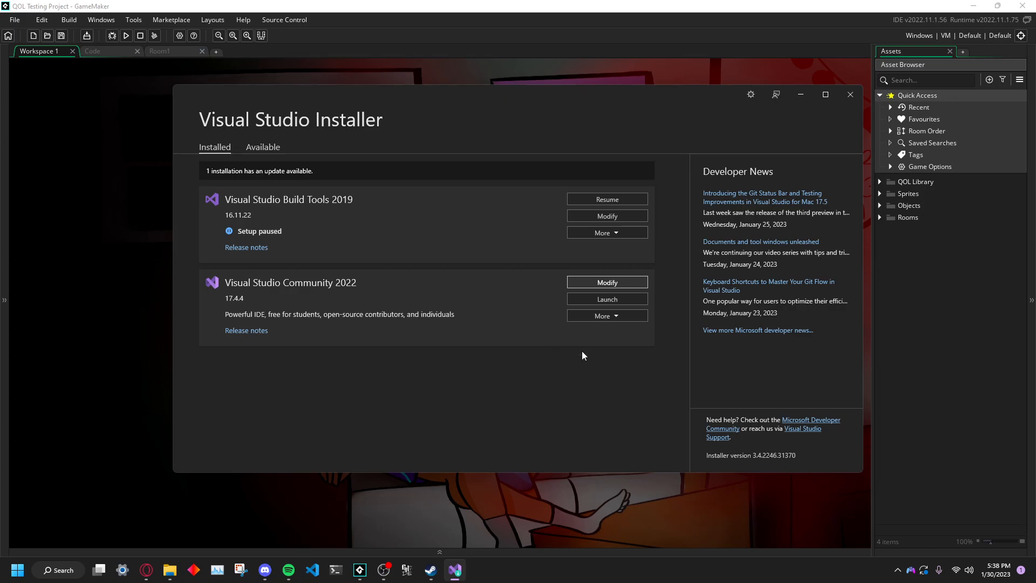
mouse_move(800, 95)
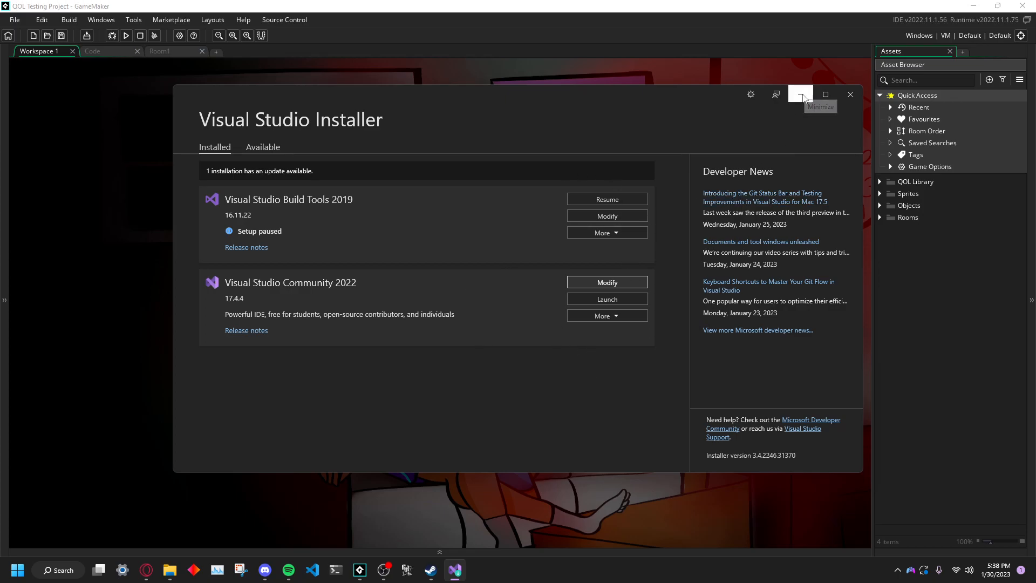
left_click(800, 94)
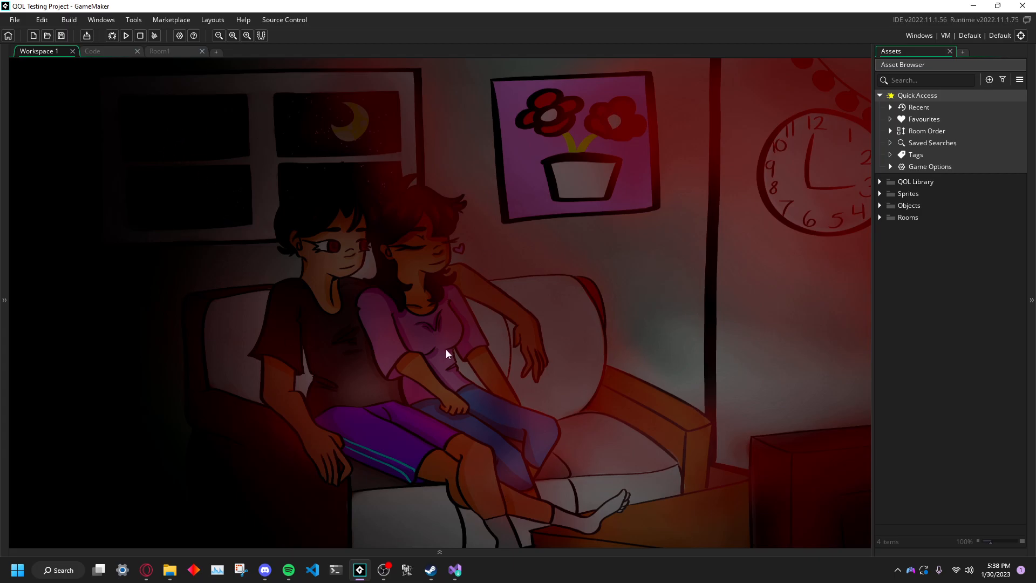
Step: Browse for the Visual Studio location under Preferences > Platform Settings > Windows
left_click(13, 19)
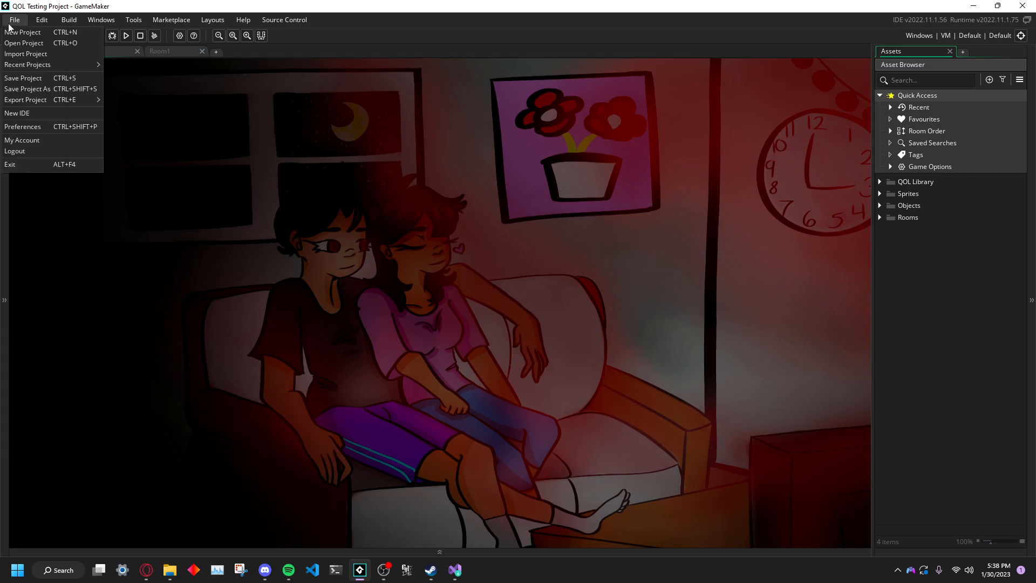
left_click(22, 126)
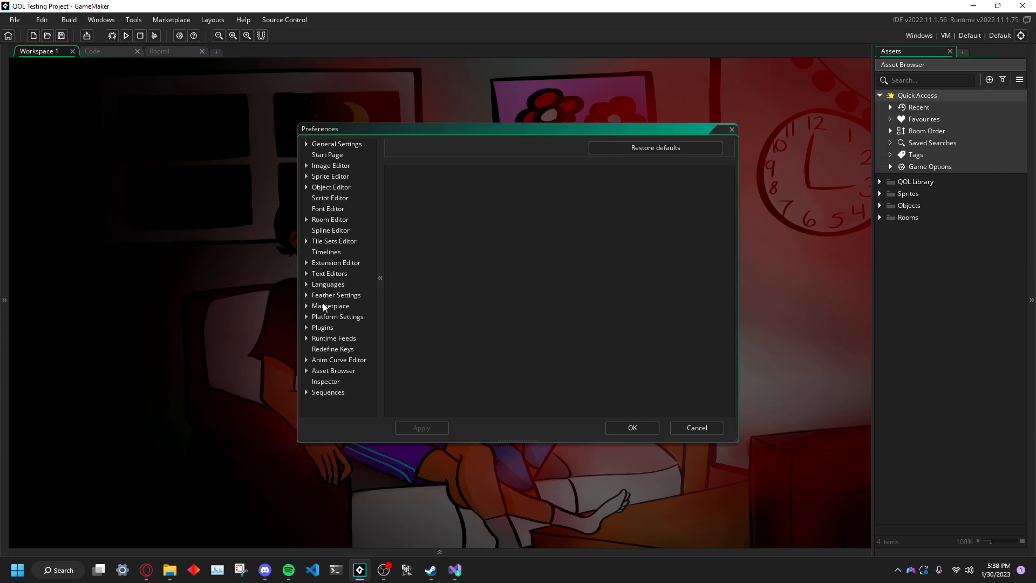
left_click(337, 317)
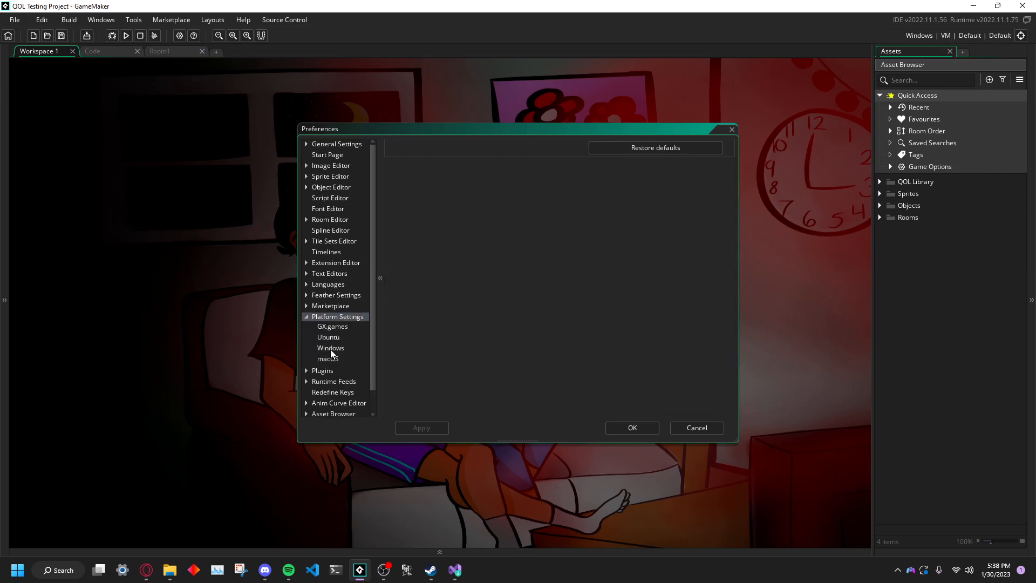
left_click(330, 347)
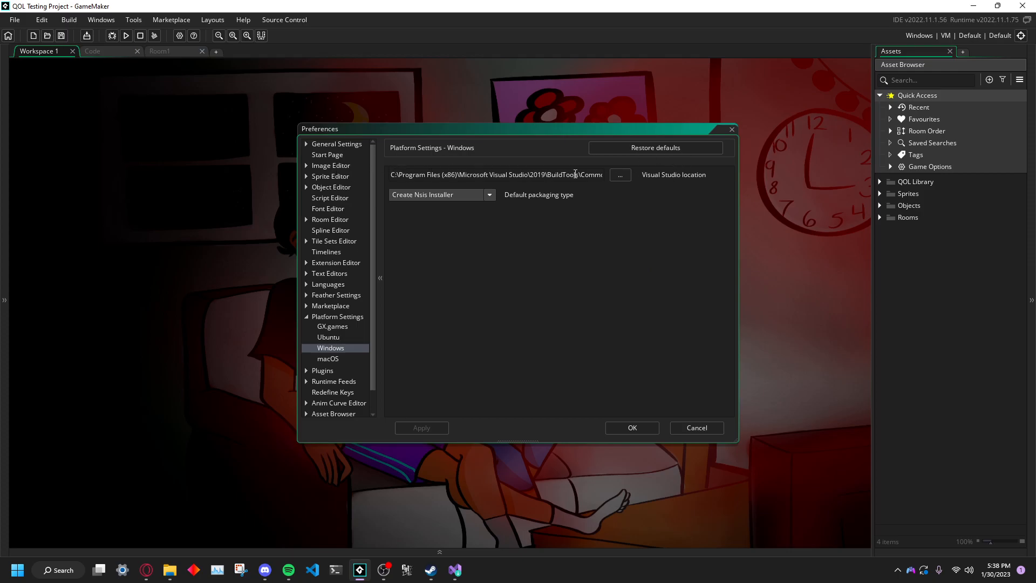
left_click(619, 175)
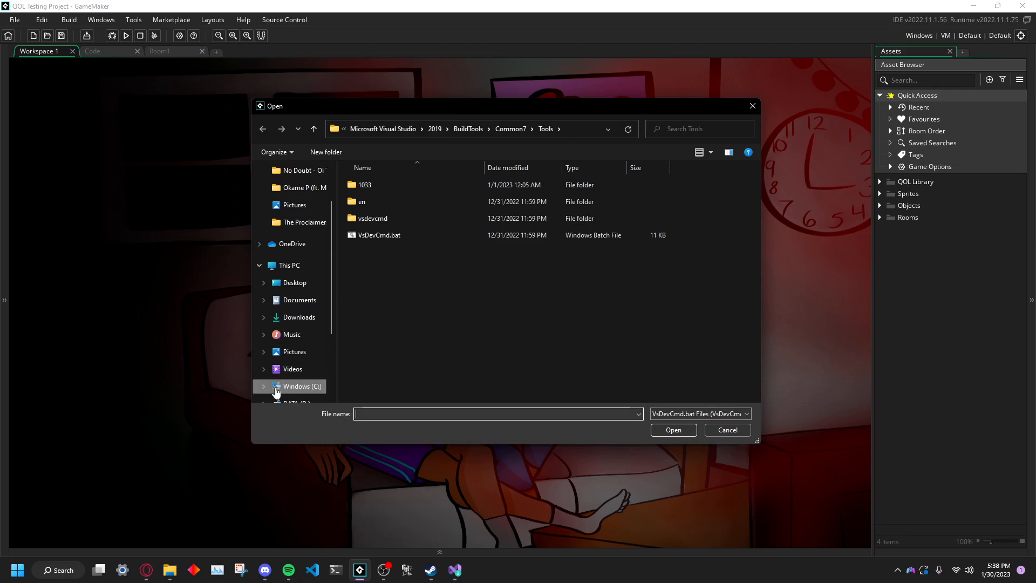
Step: Pick VsDevCmd.bat from C:\Program Files (x86)\Microsoft Visual Studio\2019\BuildTools\Common7\Tools
left_click(301, 386)
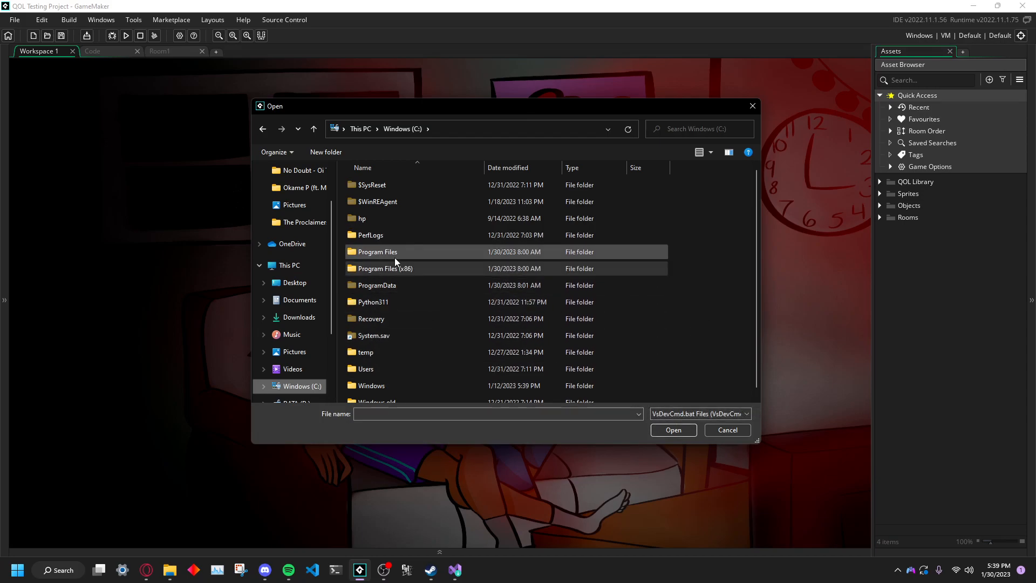
mouse_move(385, 268)
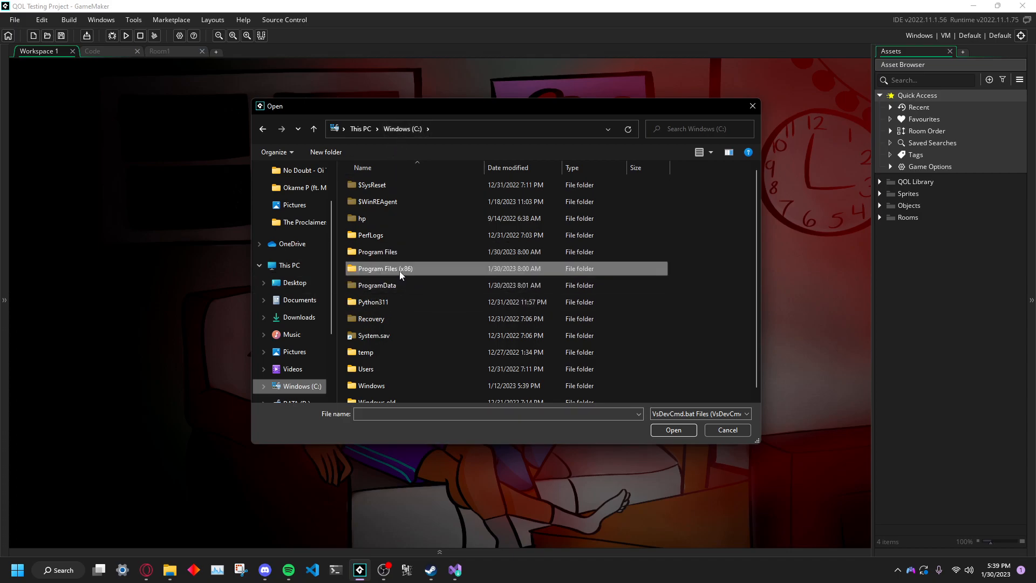
double_click(384, 268)
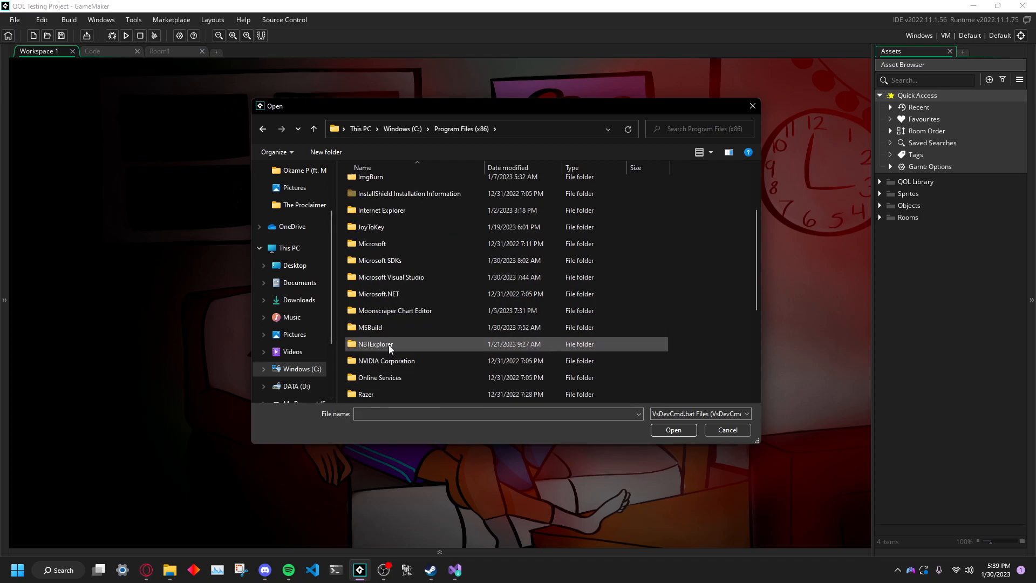
double_click(389, 277)
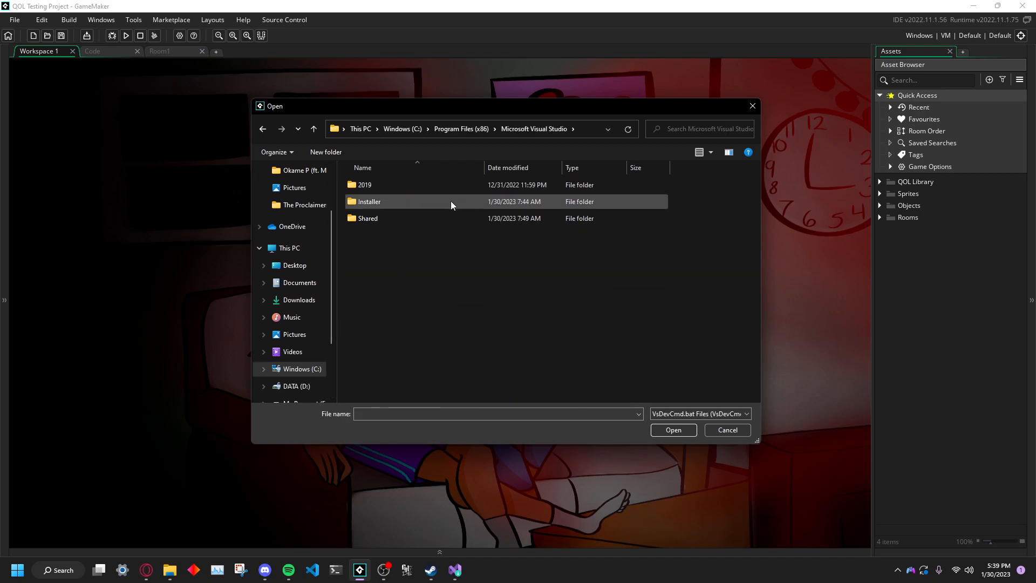
double_click(364, 185)
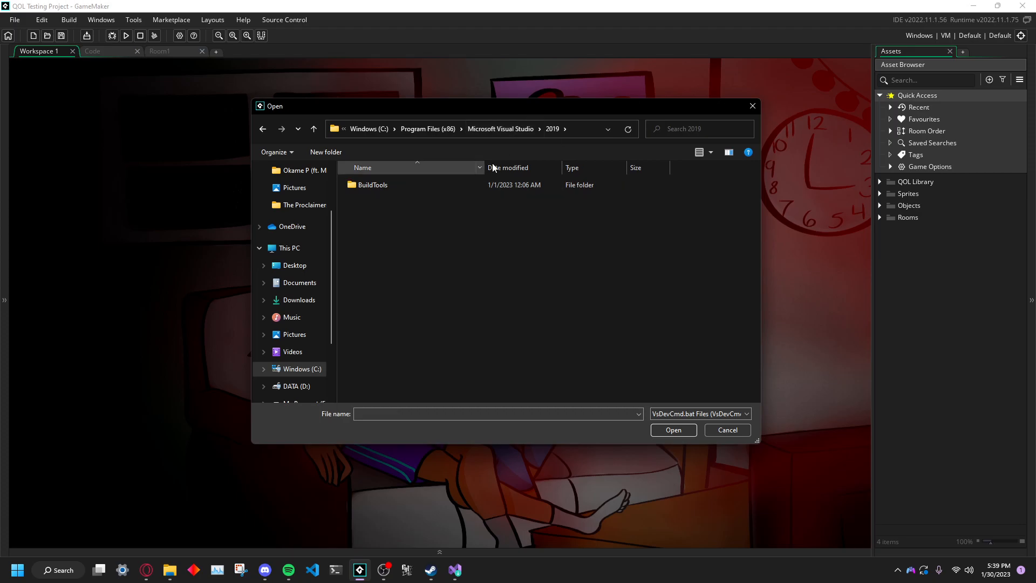
left_click(373, 185)
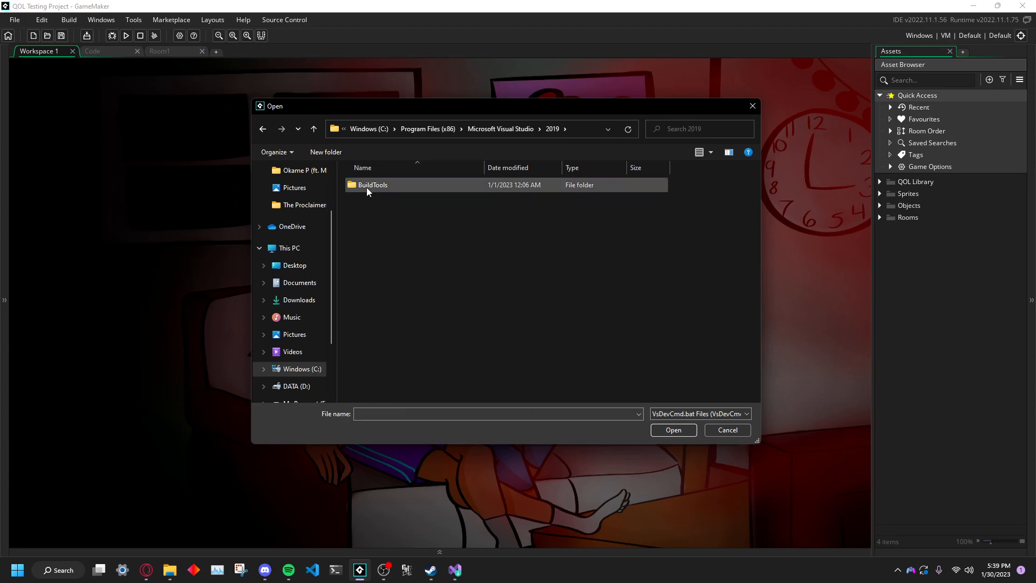
double_click(373, 185)
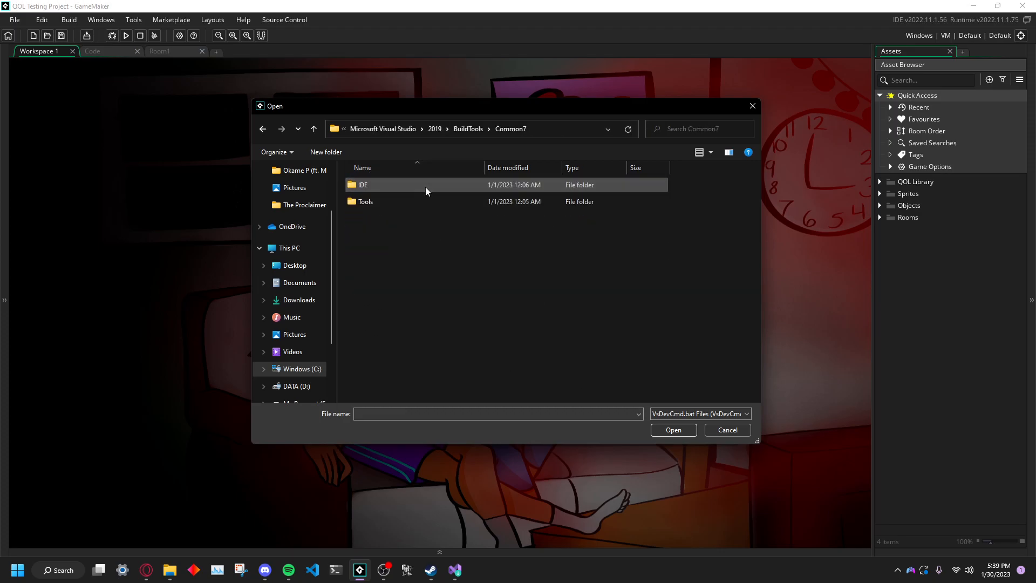
double_click(365, 201)
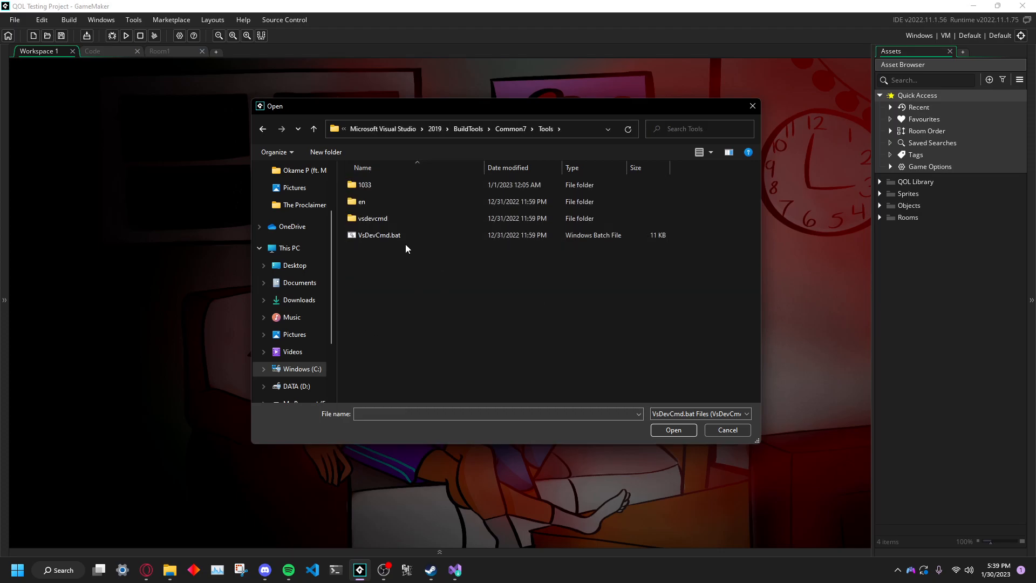
left_click(378, 235)
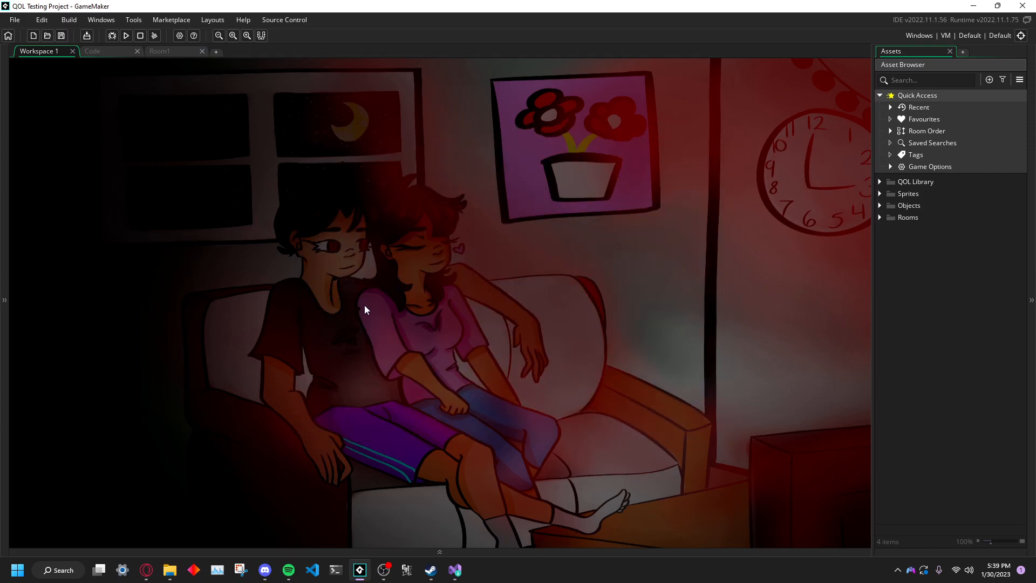
mouse_move(1021, 35)
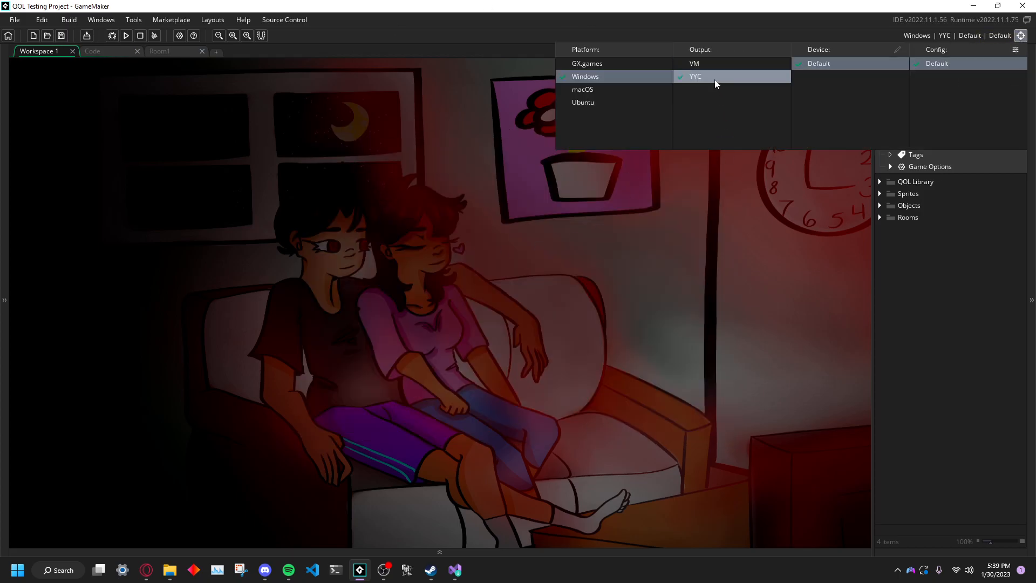
Step: Run the project to start compiling for the Windows YYC target
left_click(126, 36)
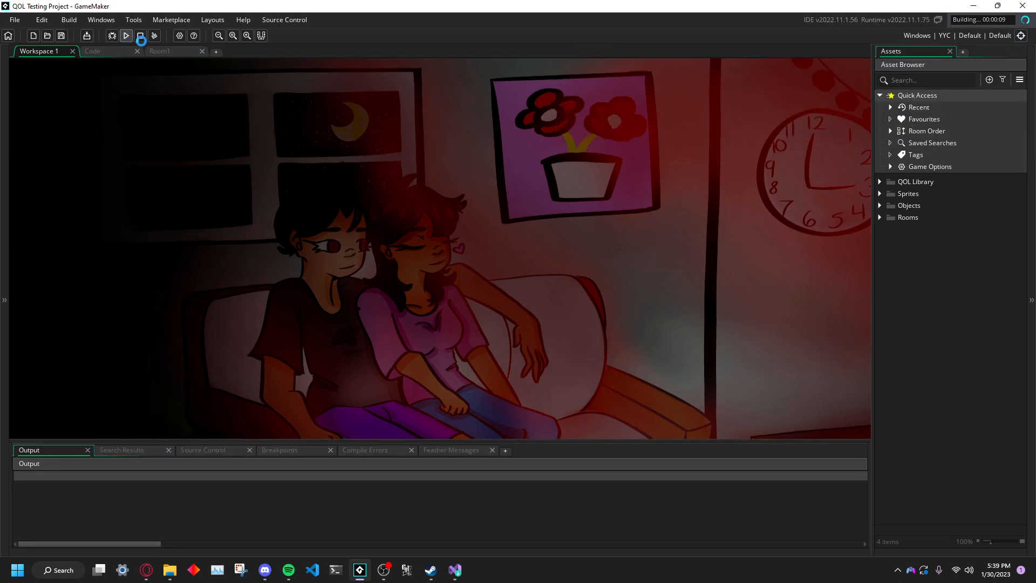
left_click(126, 35)
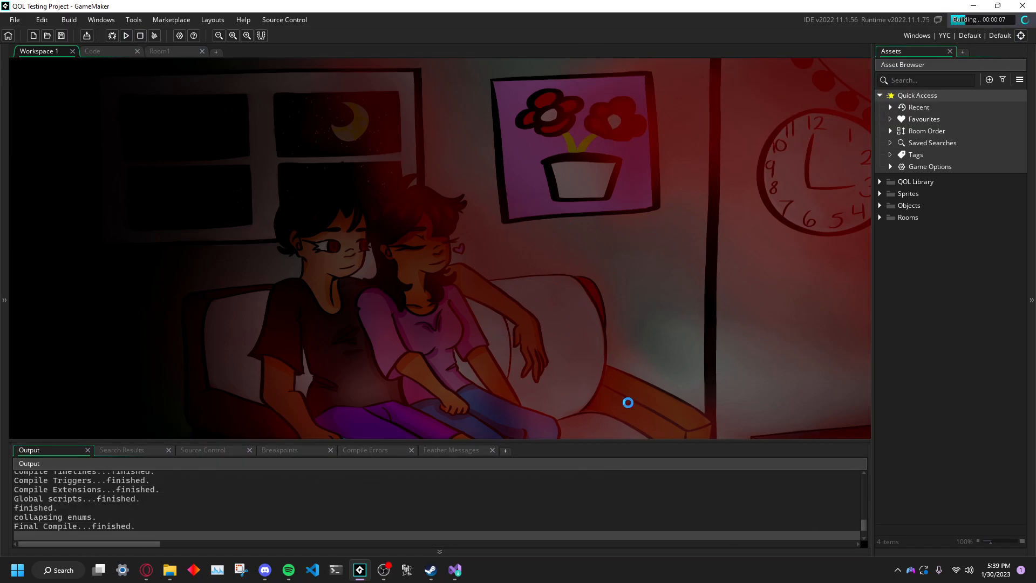